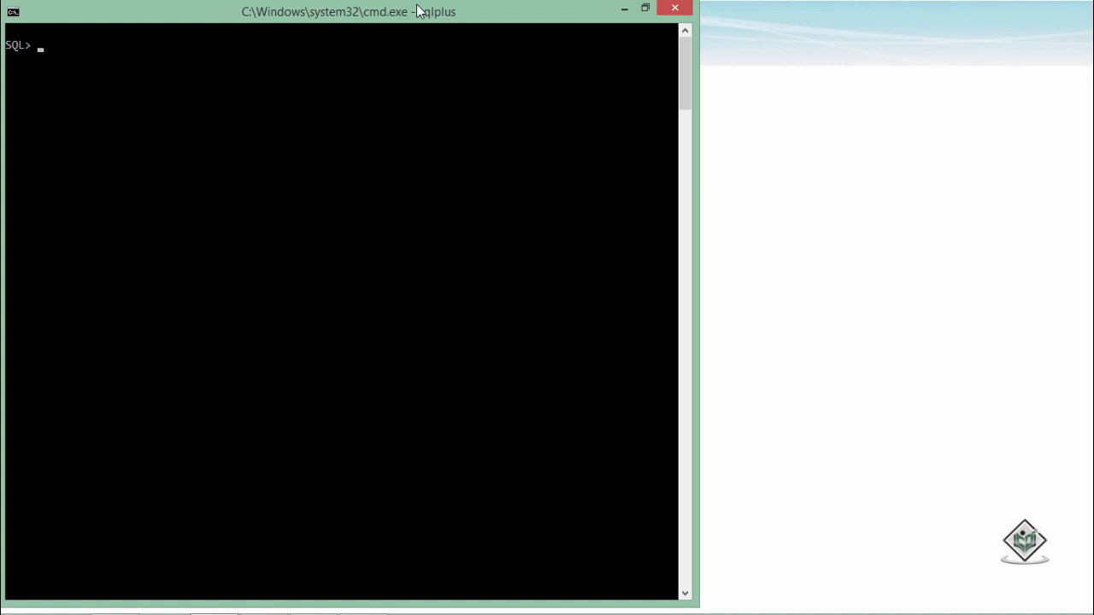
# Run select sysdate from dual; returning today's date 24-JAN-17
pyautogui.write('select sysdat')
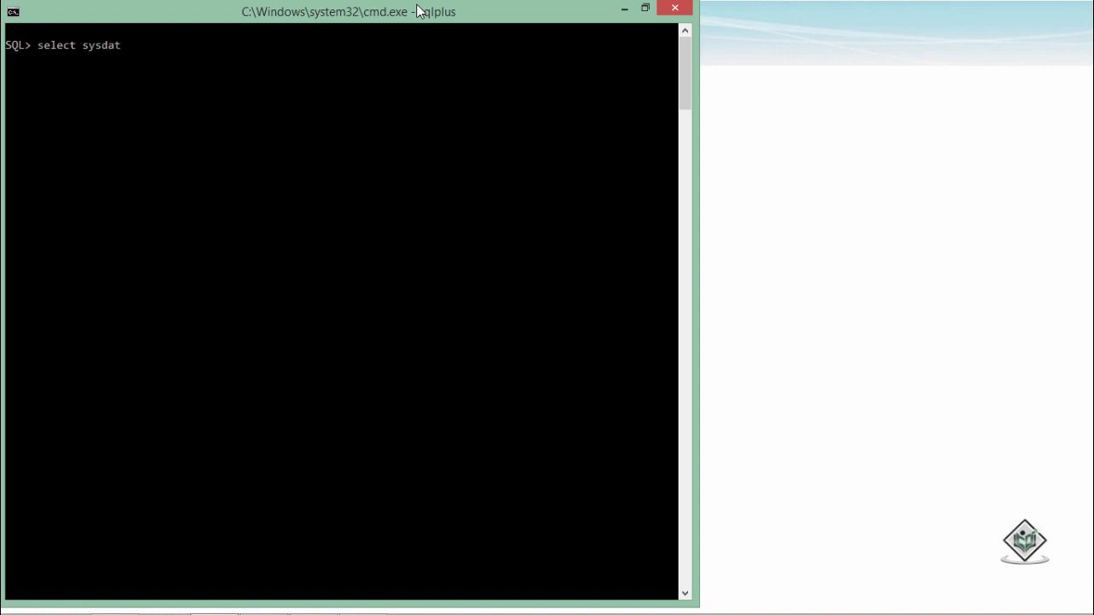
pyautogui.write('e from')
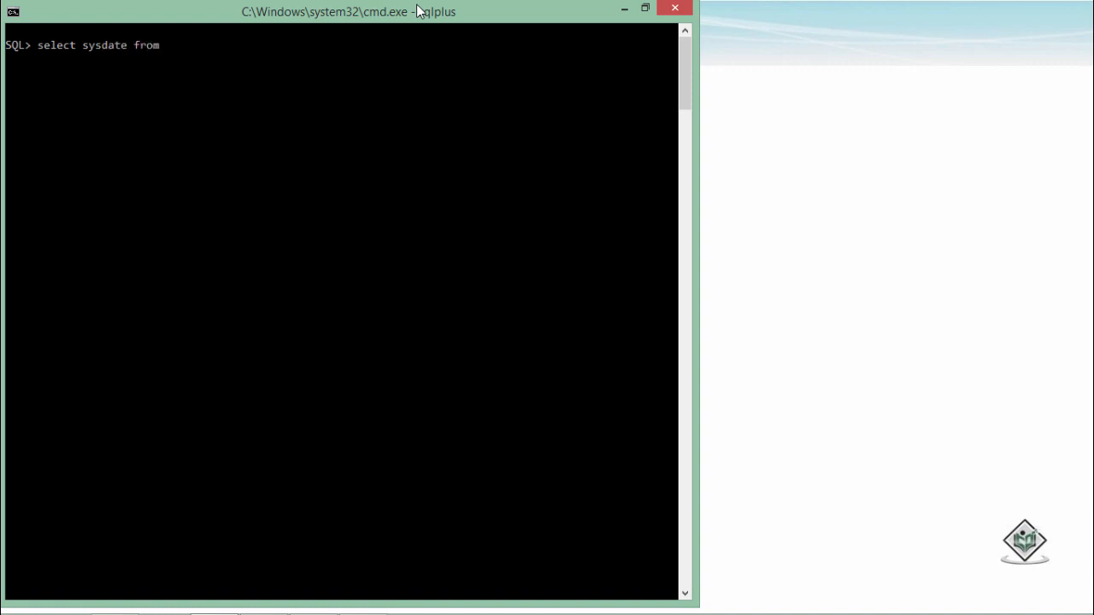
pyautogui.write('dual;')
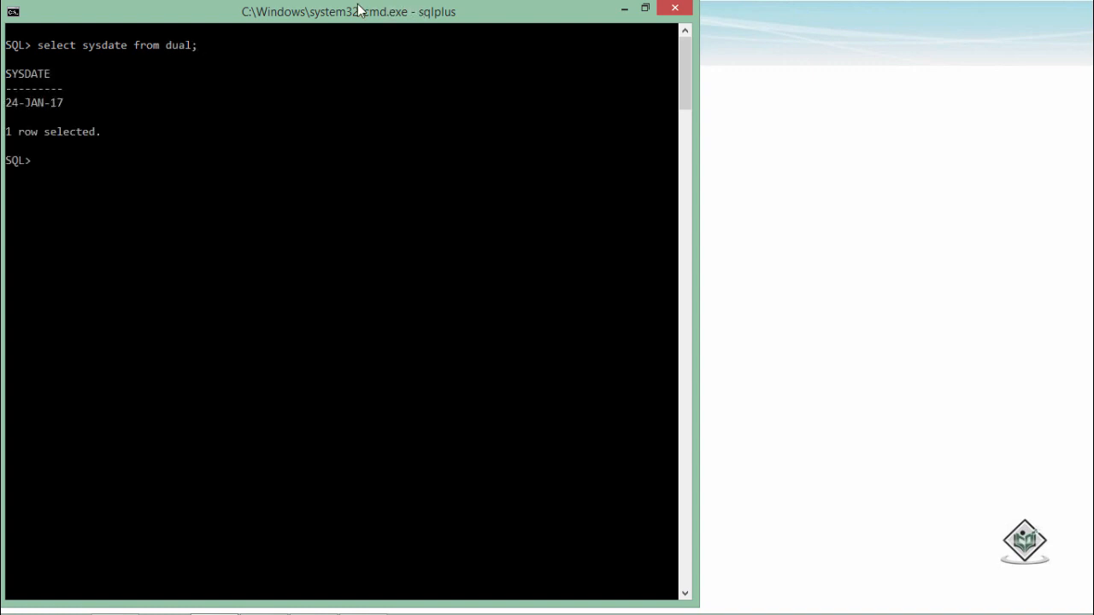
# Run select sysdate + 5 from dual; returning 29-JAN-17
pyautogui.write('select sysdate from dual;')
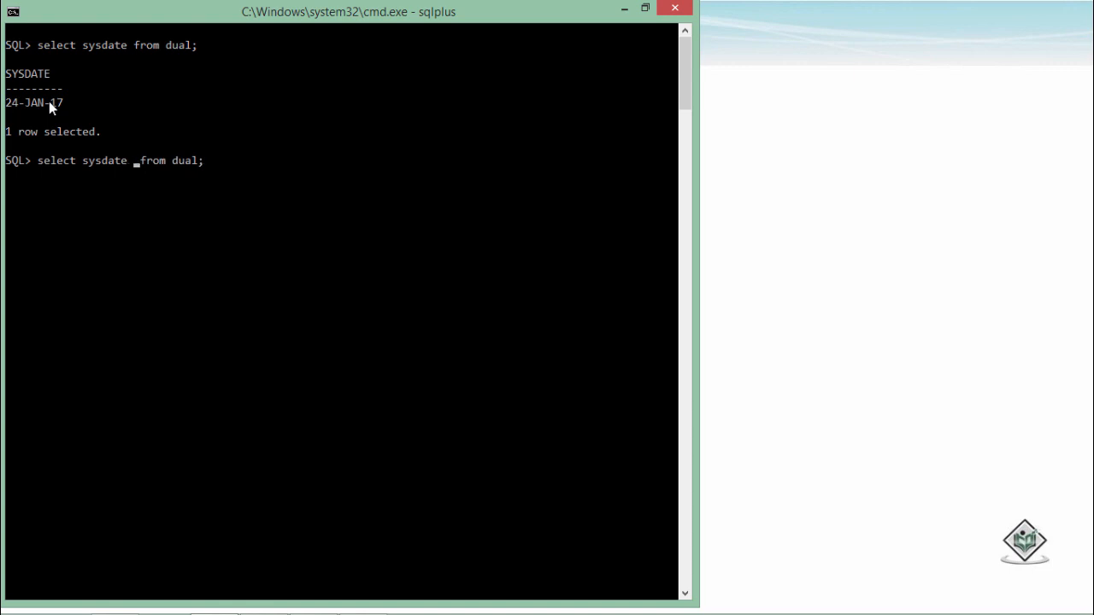
pyautogui.write('+')
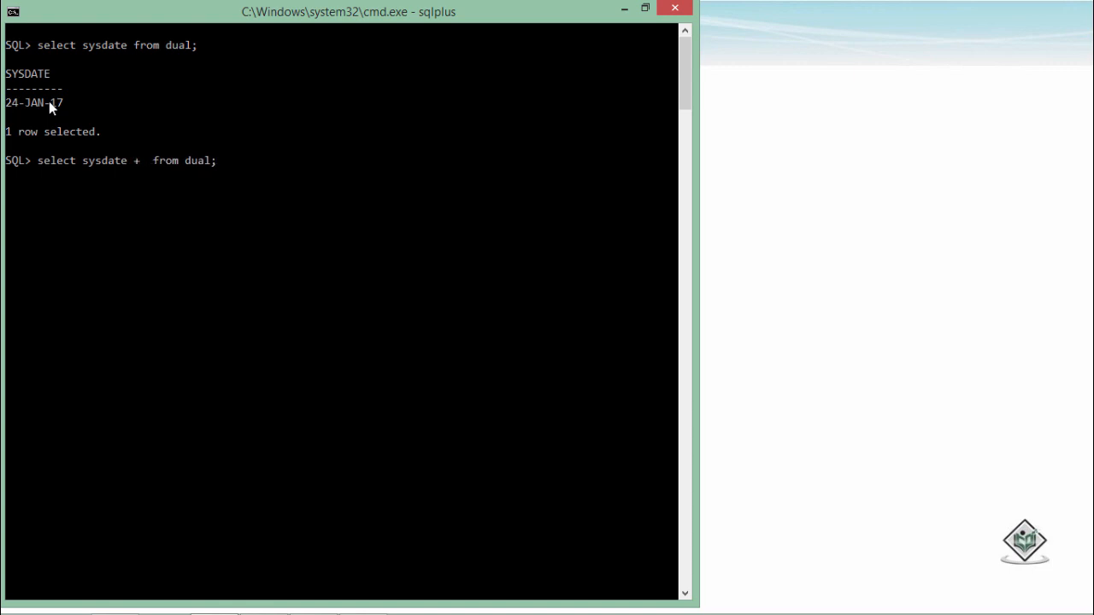
pyautogui.write('5')
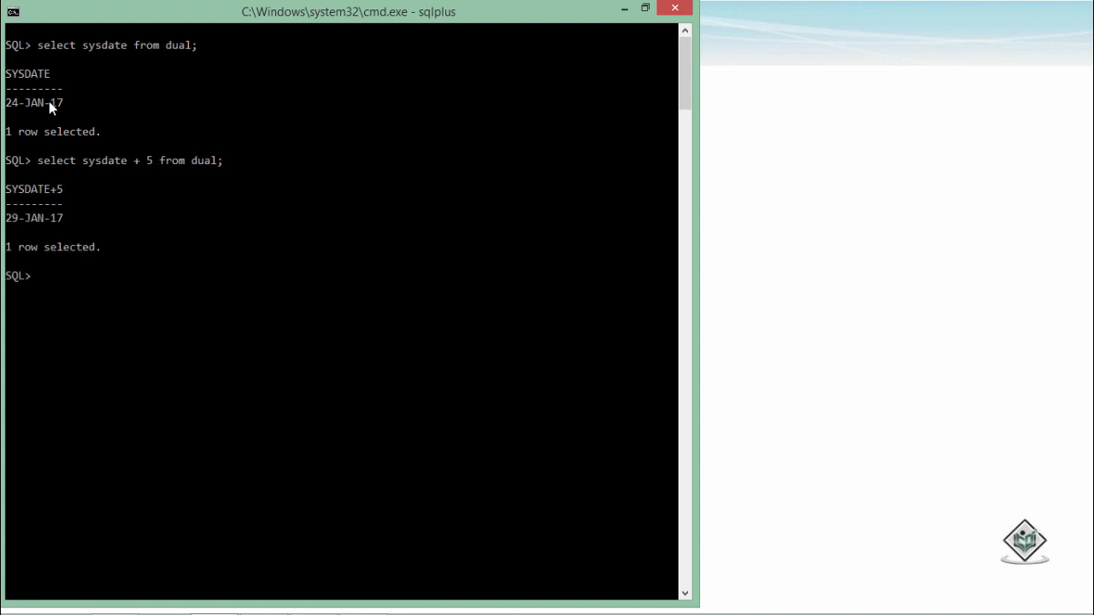
pyautogui.moveTo(24, 230)
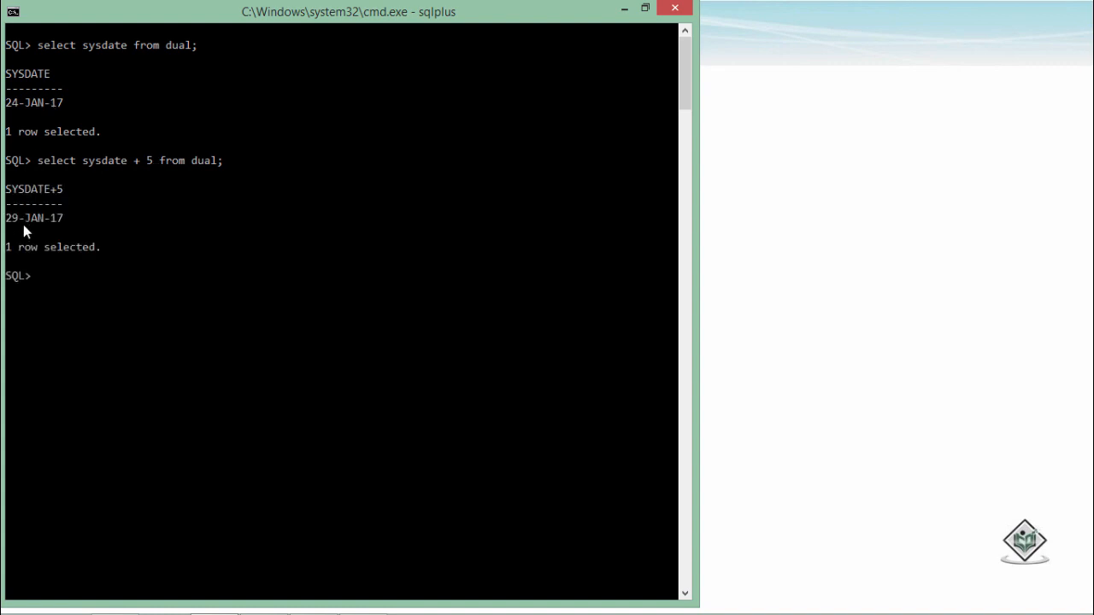
pyautogui.write('select sysdate + 5 from dual;')
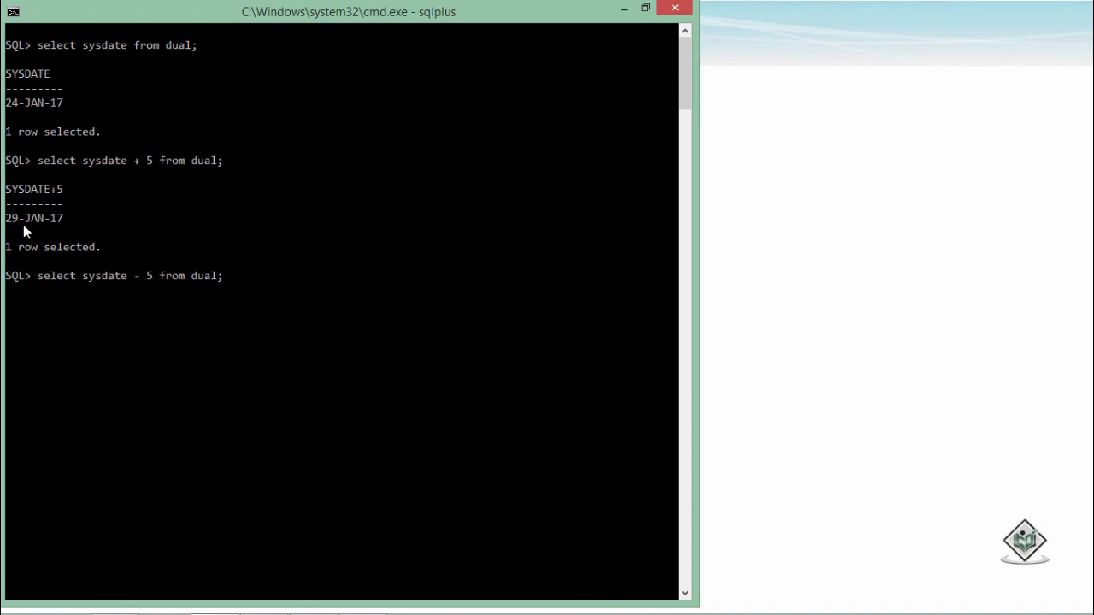
# Run select sysdate - 5 from dual; returning 19-JAN-17
pyautogui.press('enter')
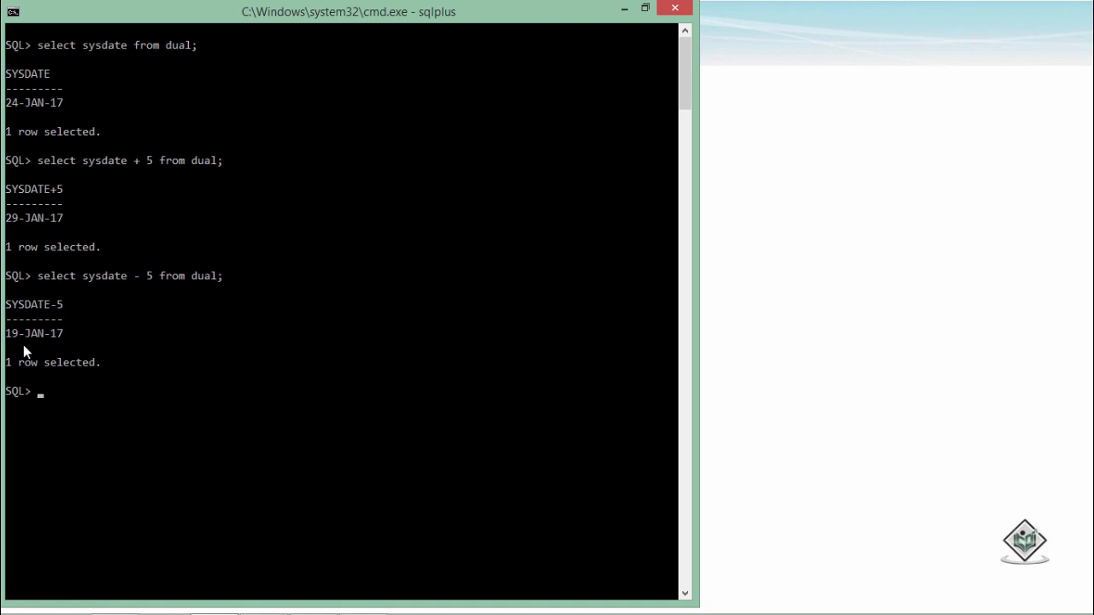
pyautogui.write('select sysdate - 5 from dual;')
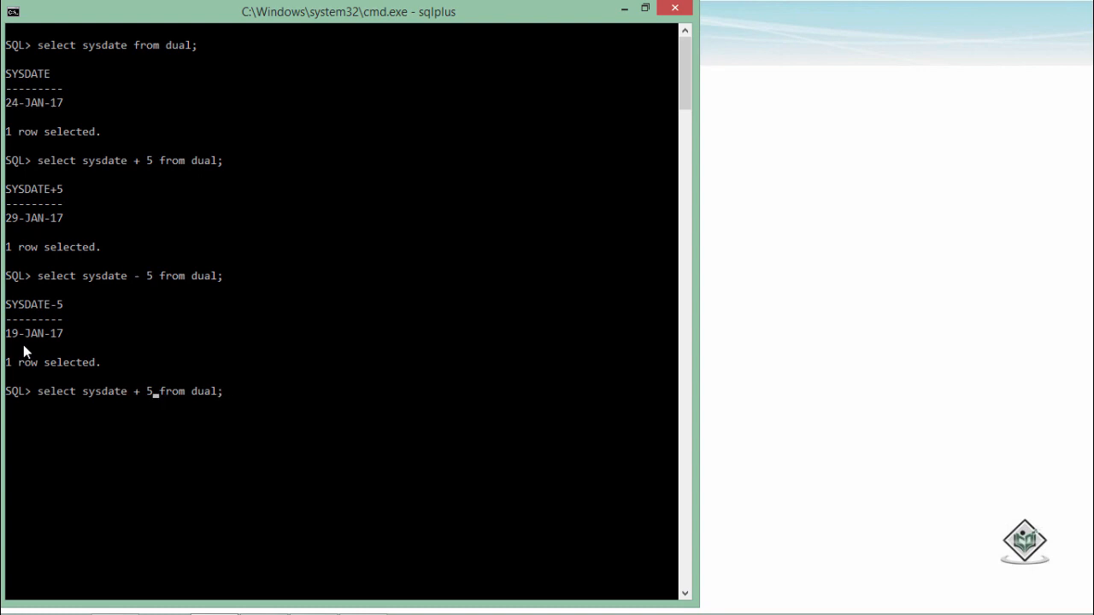
# Edit the recalled query to select sysdate + 14/24 from dual; returning 25-JAN-17
pyautogui.press('Backspace')
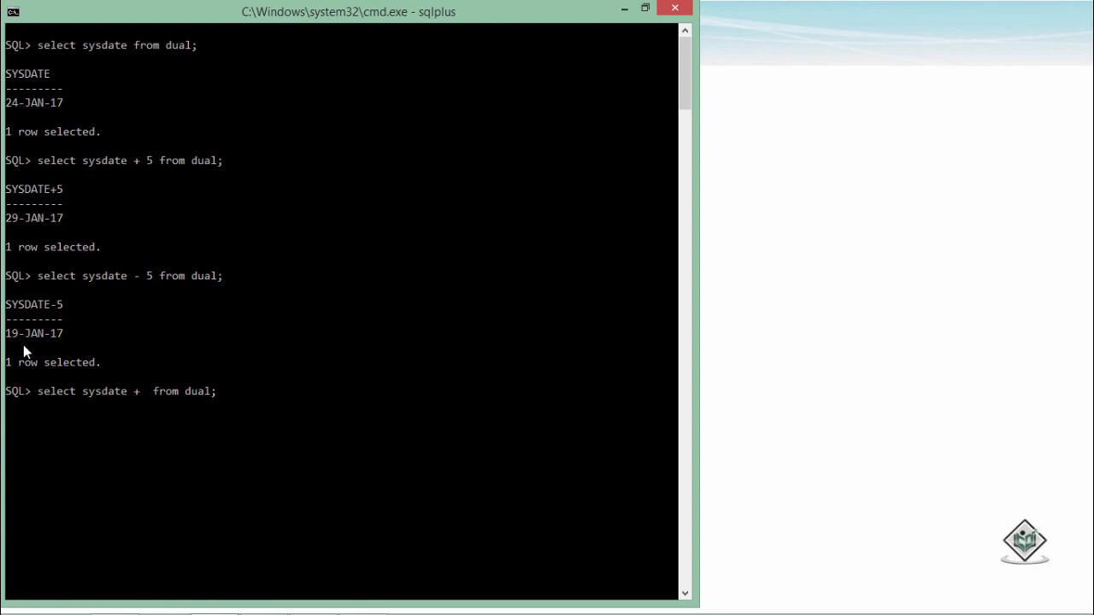
pyautogui.write('14/')
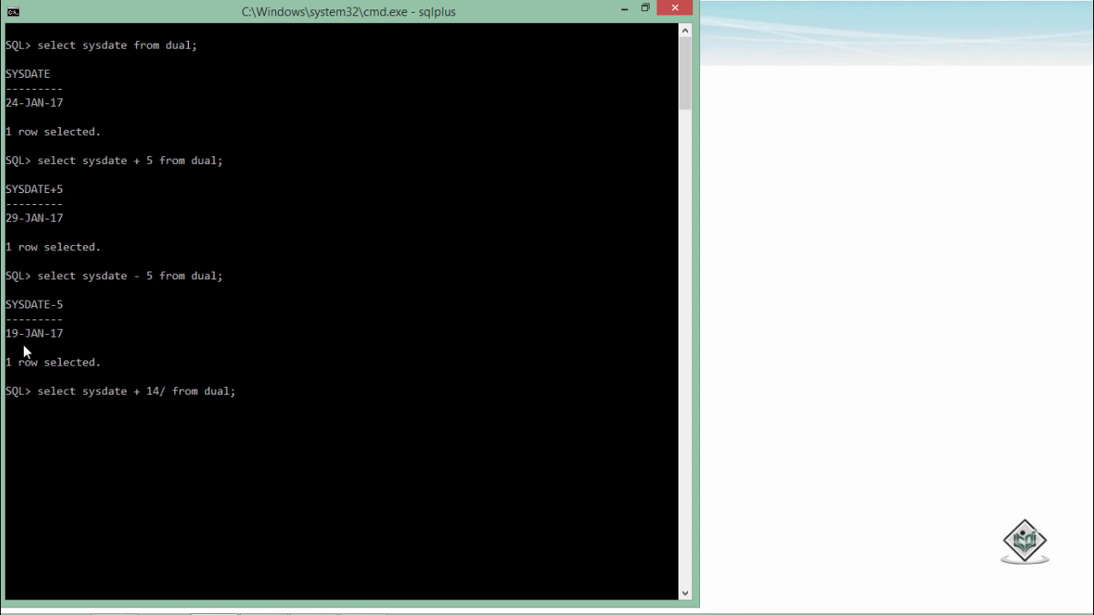
pyautogui.write('24')
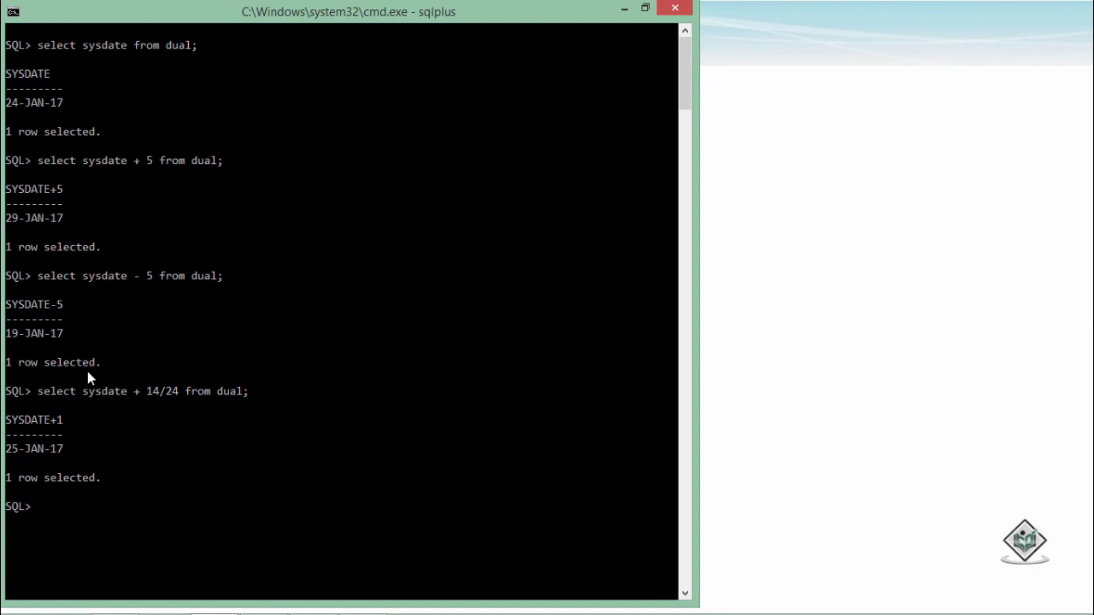
pyautogui.moveTo(75, 455)
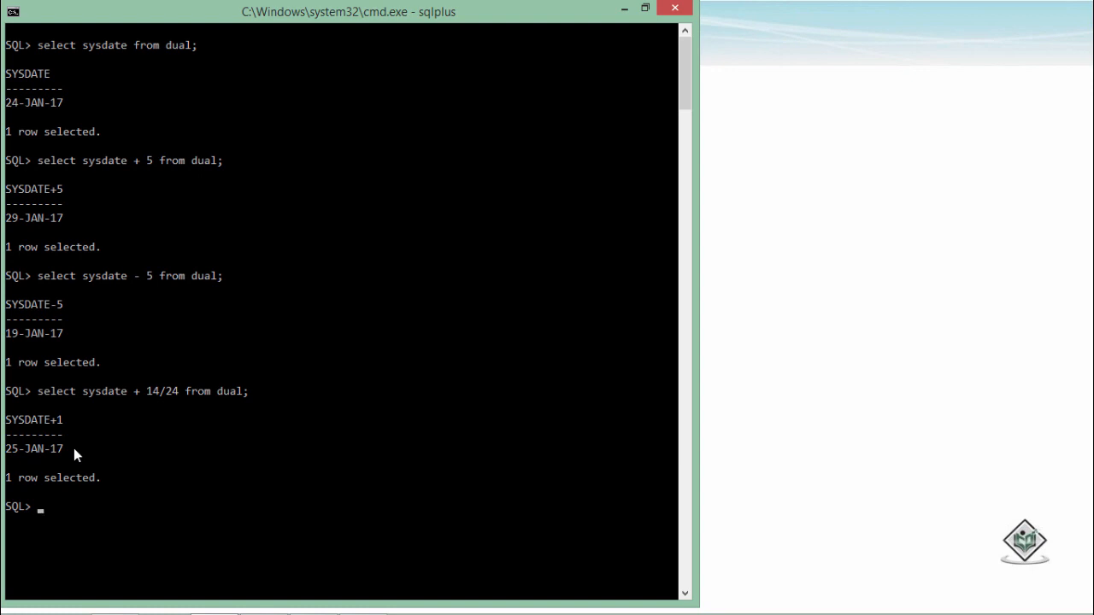
# Run select to_date('31-Dec-16') - to_date('23-Feb-88') from dual; returning 10539 days
pyautogui.write('select to_')
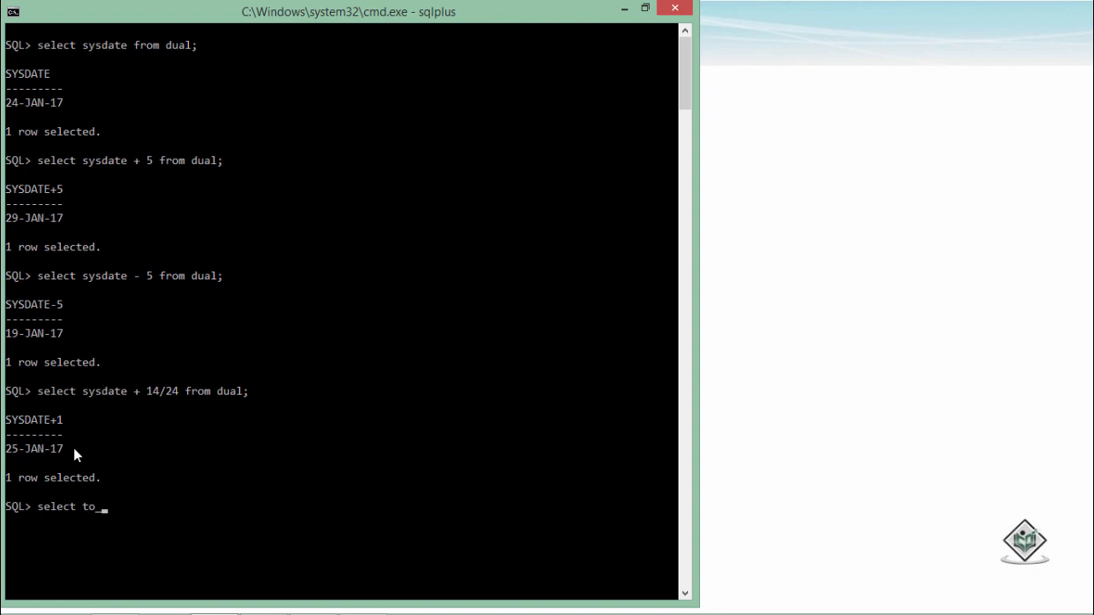
pyautogui.write('date()')
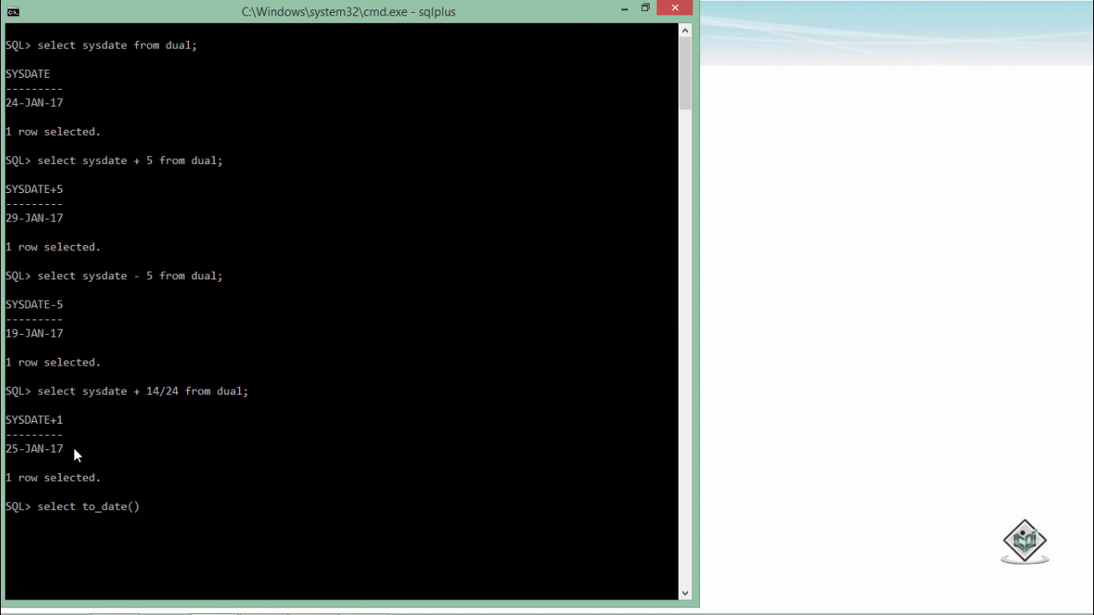
pyautogui.write("'")
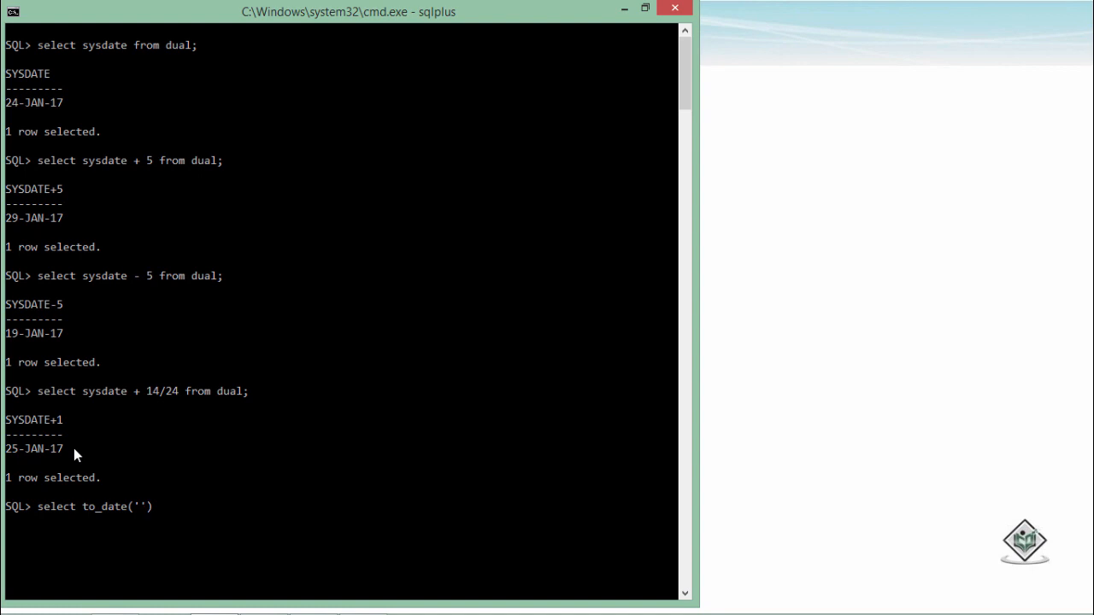
pyautogui.write('31')
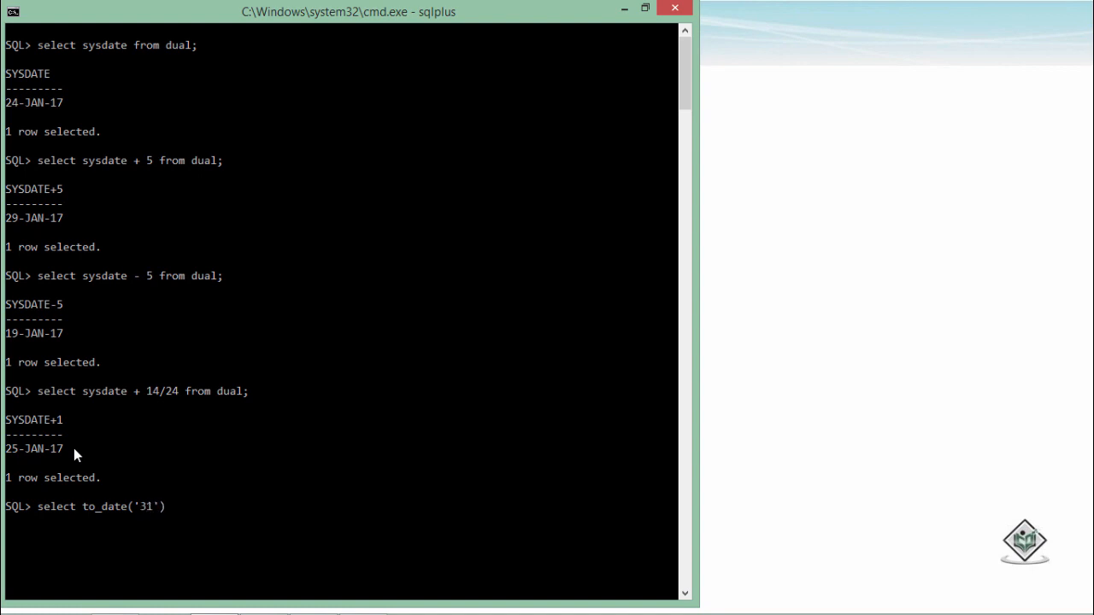
pyautogui.write('-Dec-16')
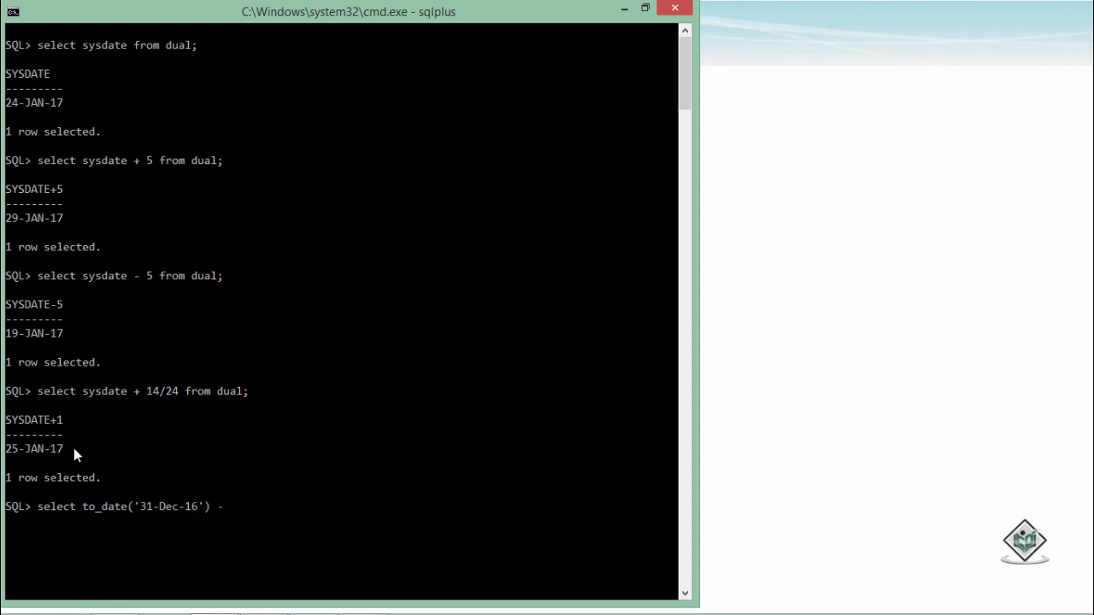
pyautogui.write('to')
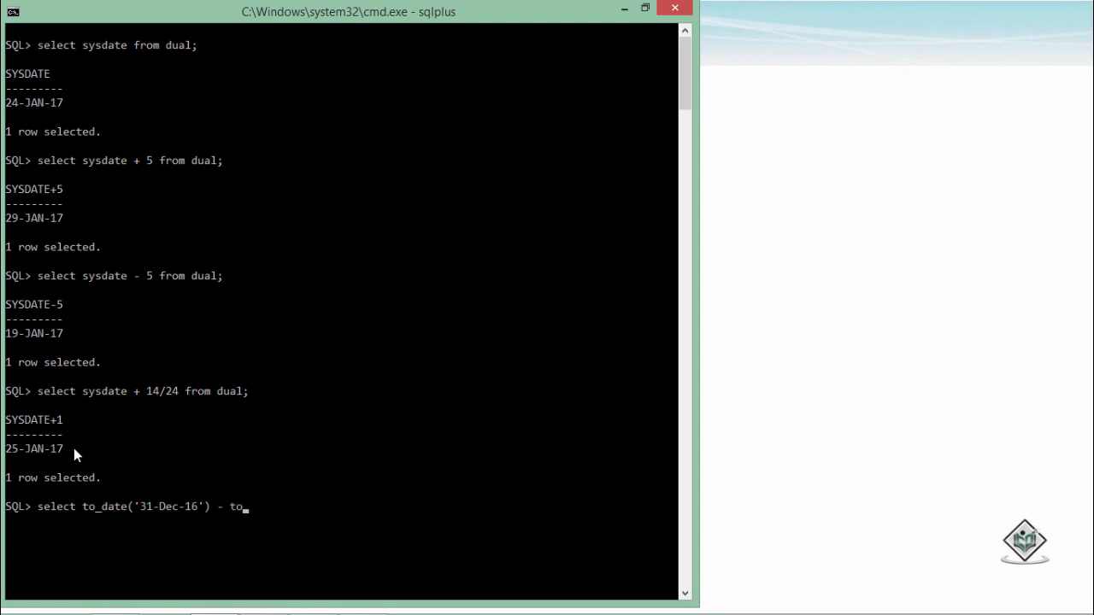
pyautogui.write('dat')
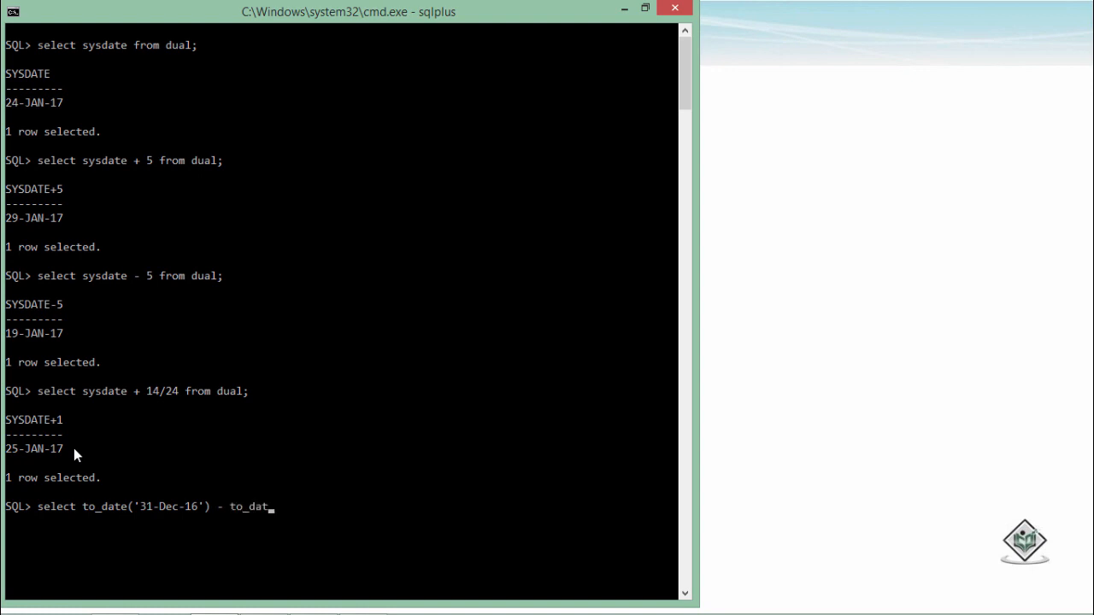
pyautogui.write('e()')
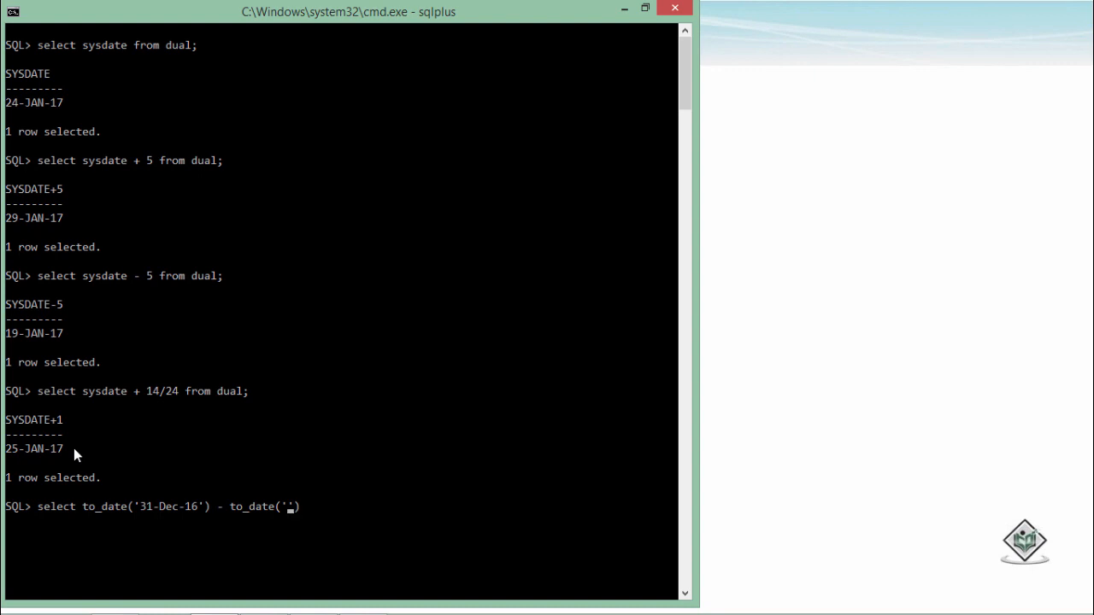
pyautogui.write('23')
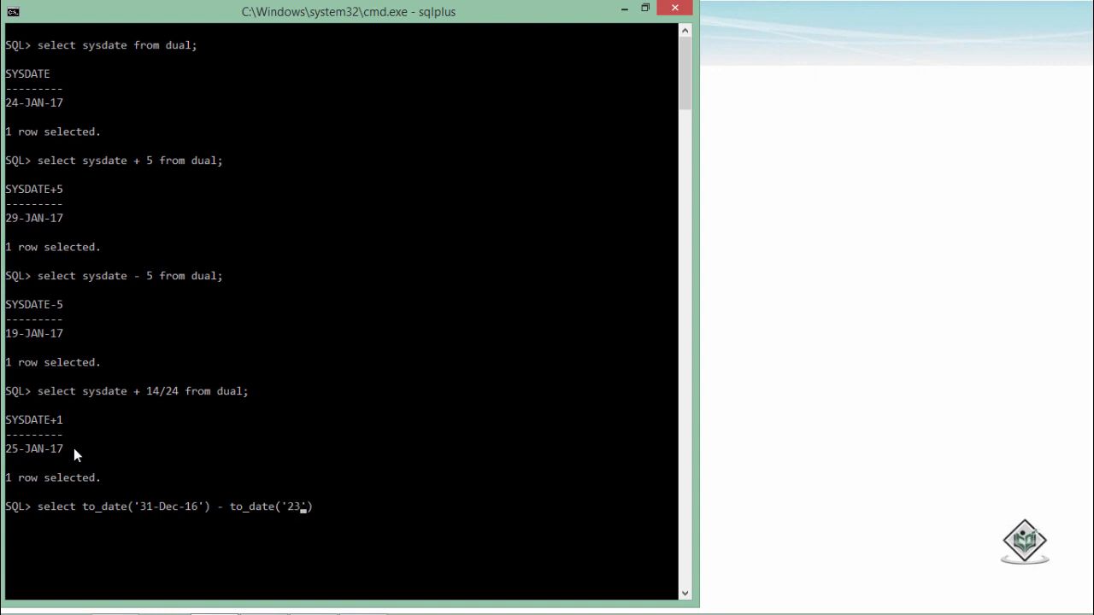
pyautogui.write('-Feb-88')
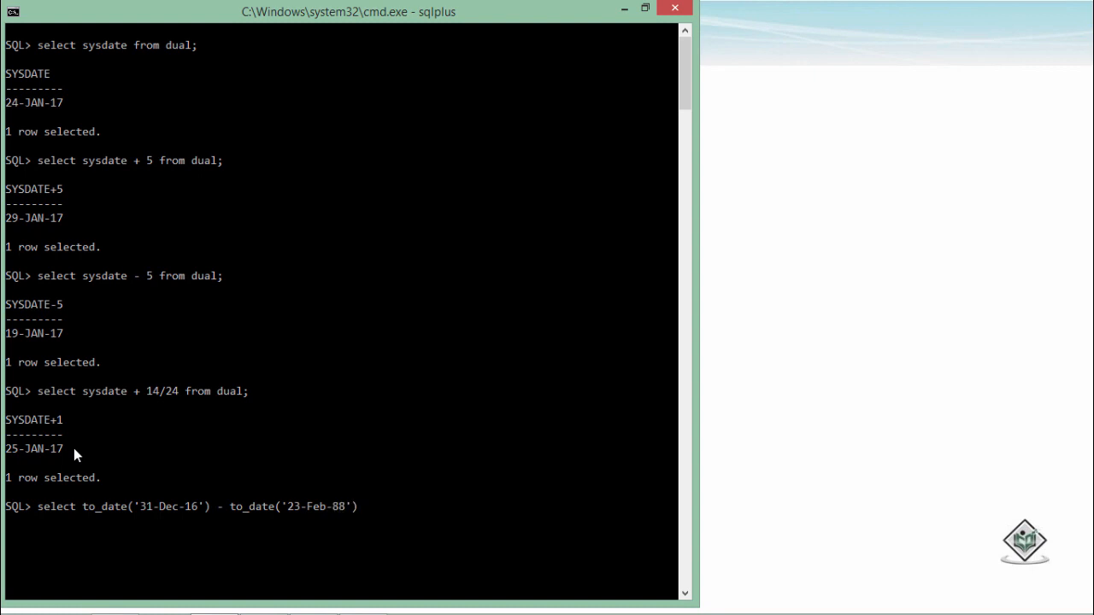
pyautogui.write('from dual;')
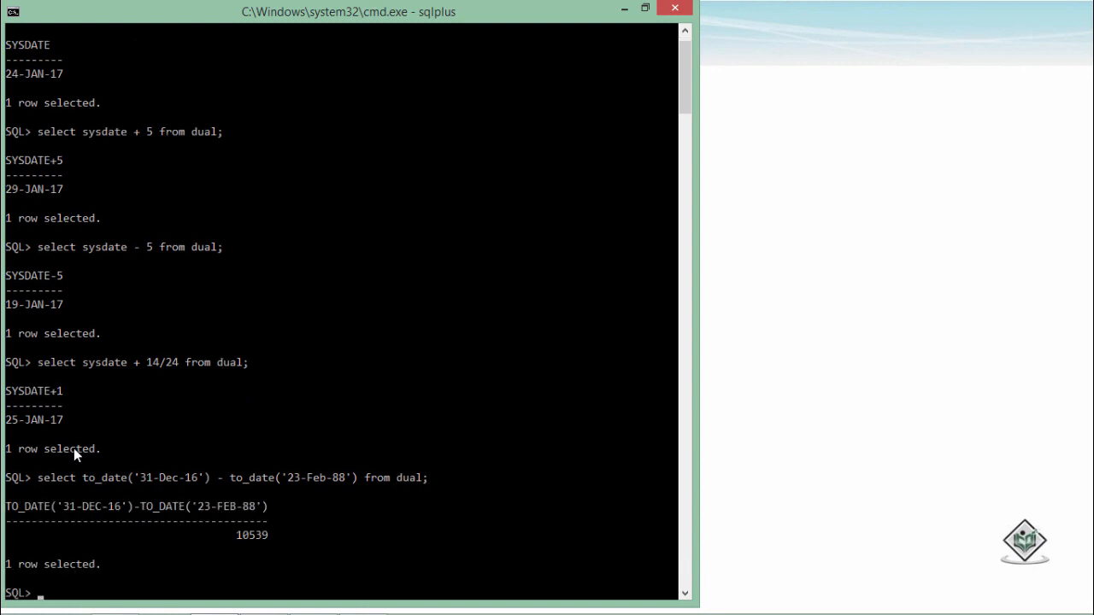
pyautogui.moveTo(229, 550)
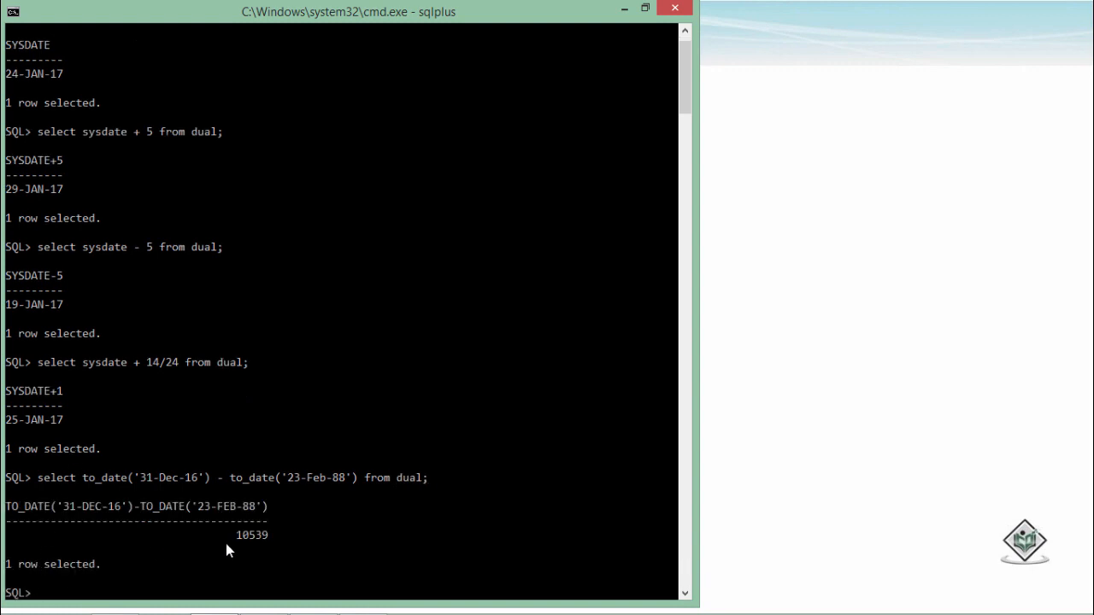
pyautogui.moveTo(273, 544)
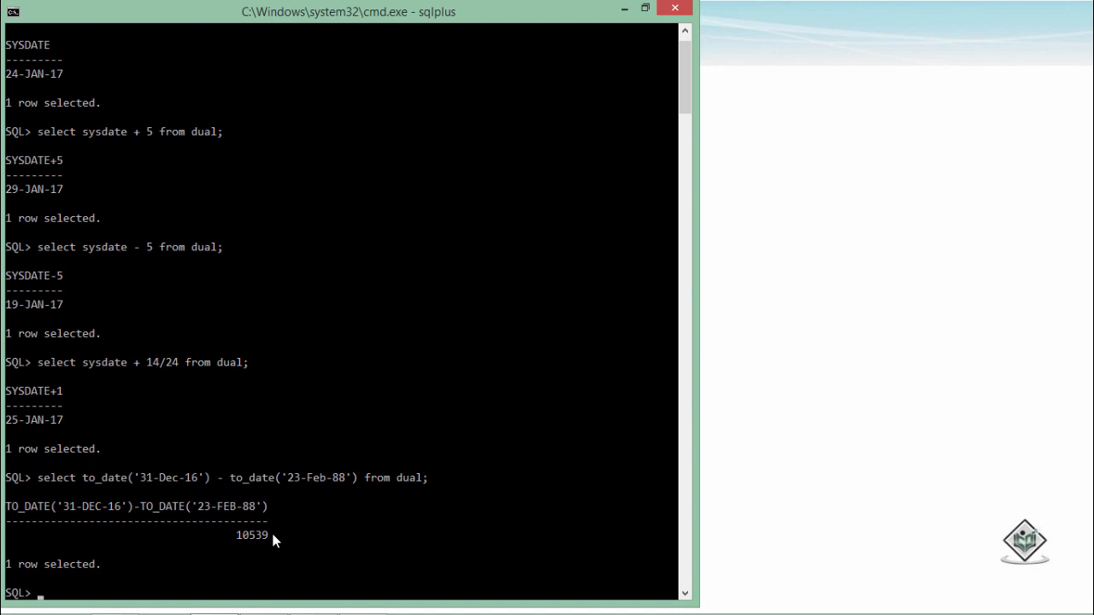
# Clear the screen and start a select months_between() from dual statement
pyautogui.write('cle sc')
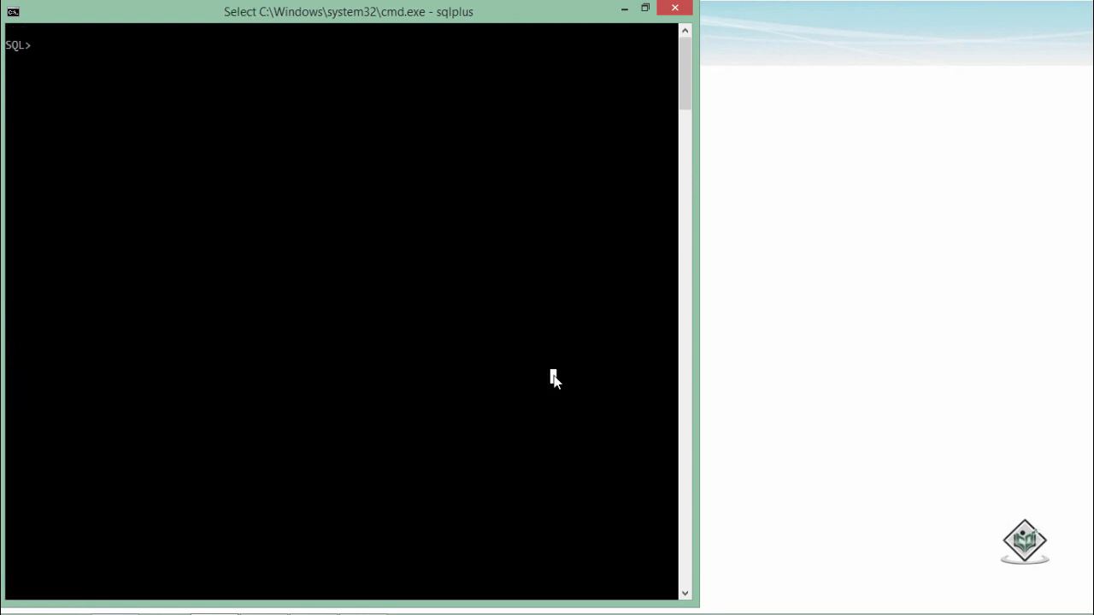
pyautogui.write('select mo')
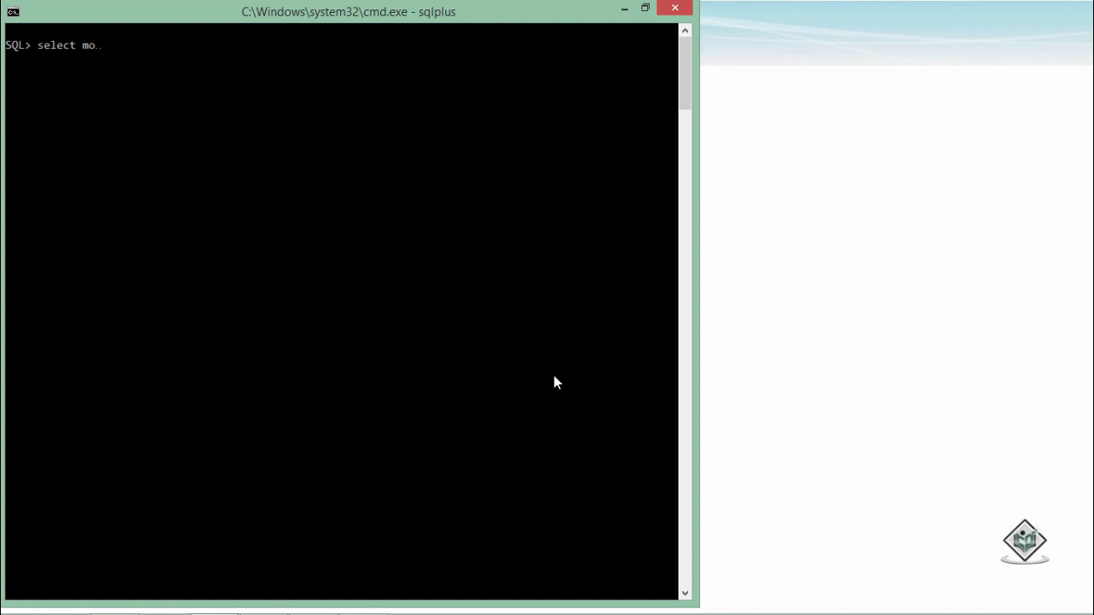
pyautogui.write('nths')
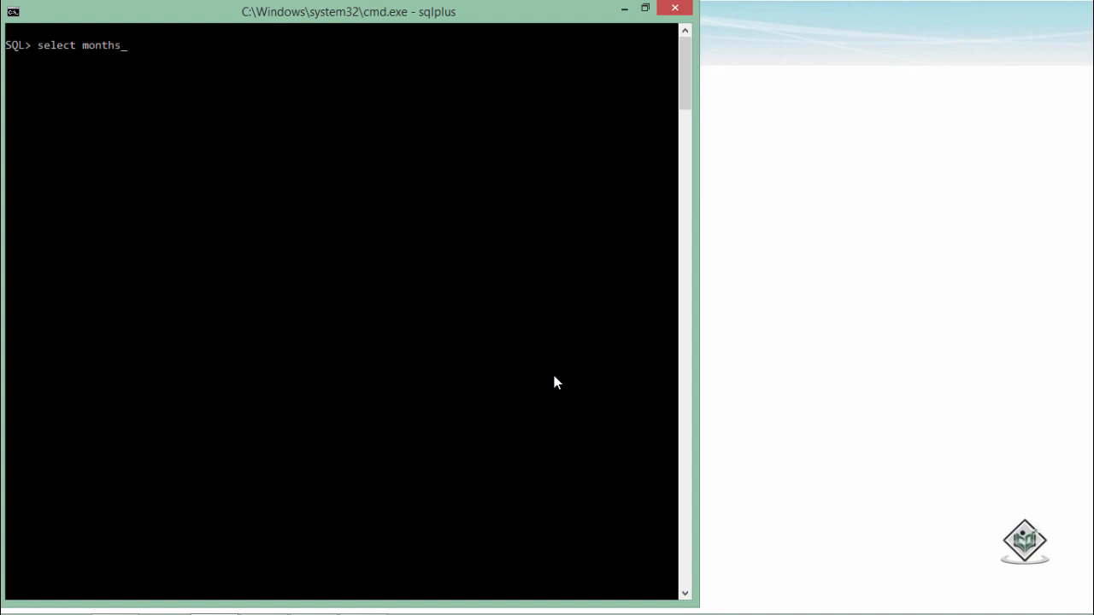
pyautogui.write('betw')
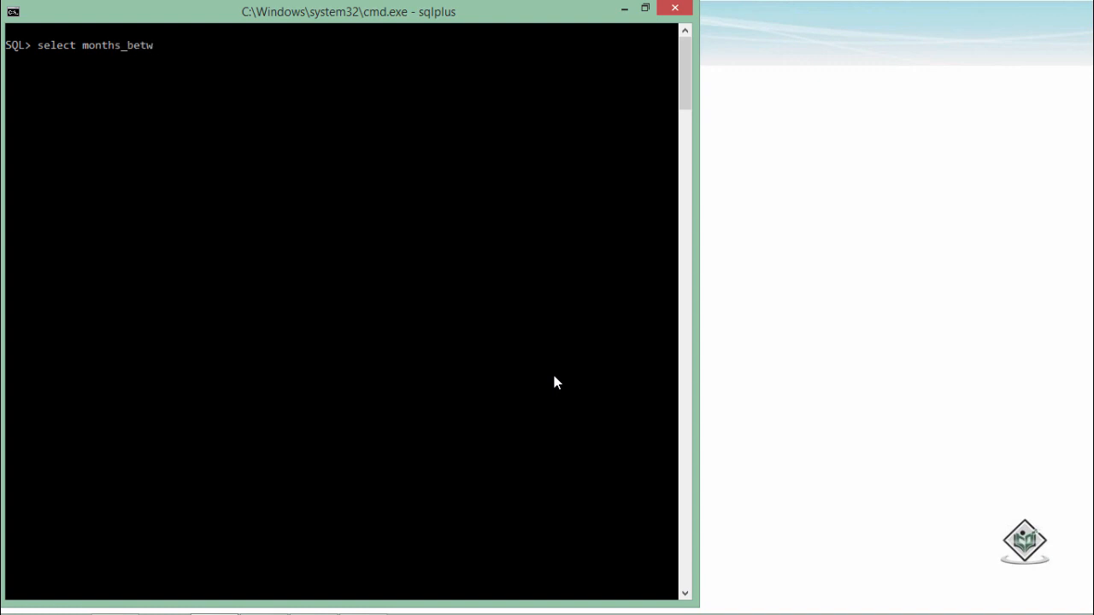
pyautogui.write('een()')
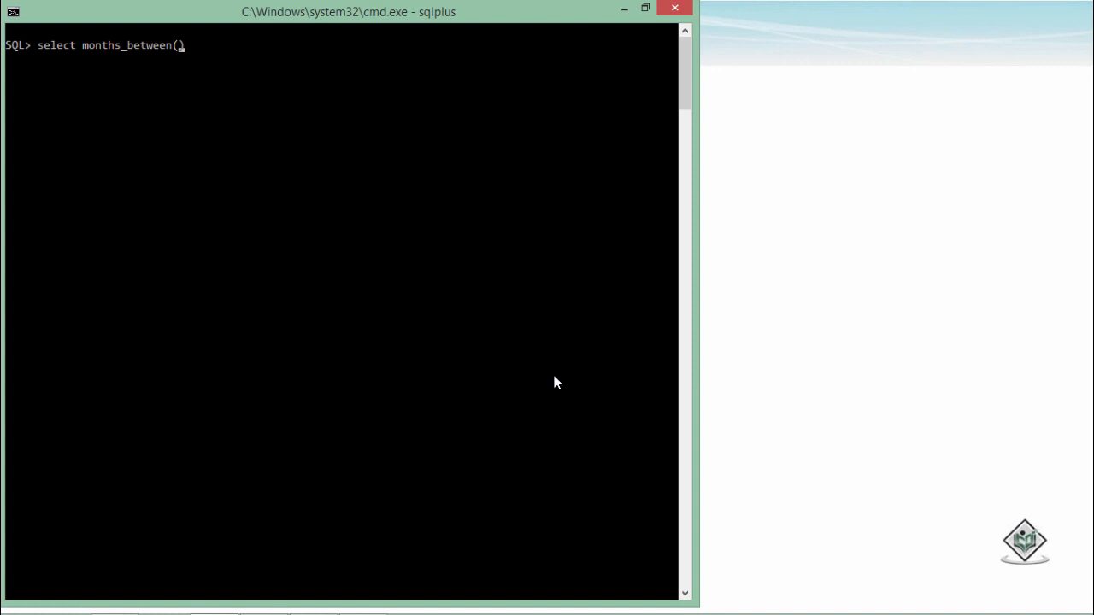
pyautogui.write("''")
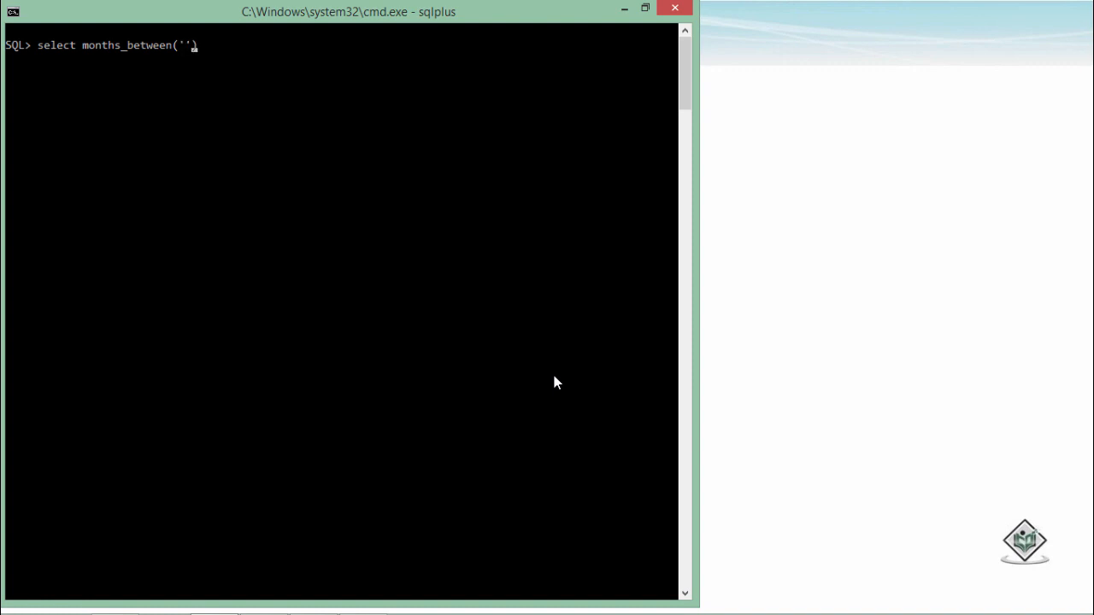
pyautogui.write(')')
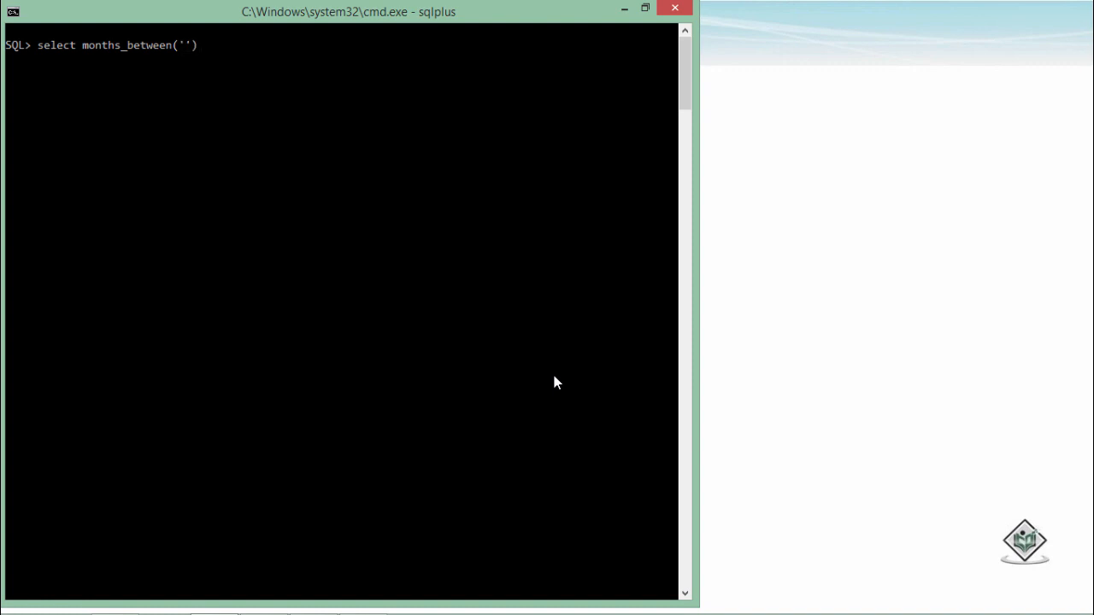
# Fill in dates '31-Dec-16' and '30-Jun-15' and run it, returning 18 months
pyautogui.write('31-Dec')
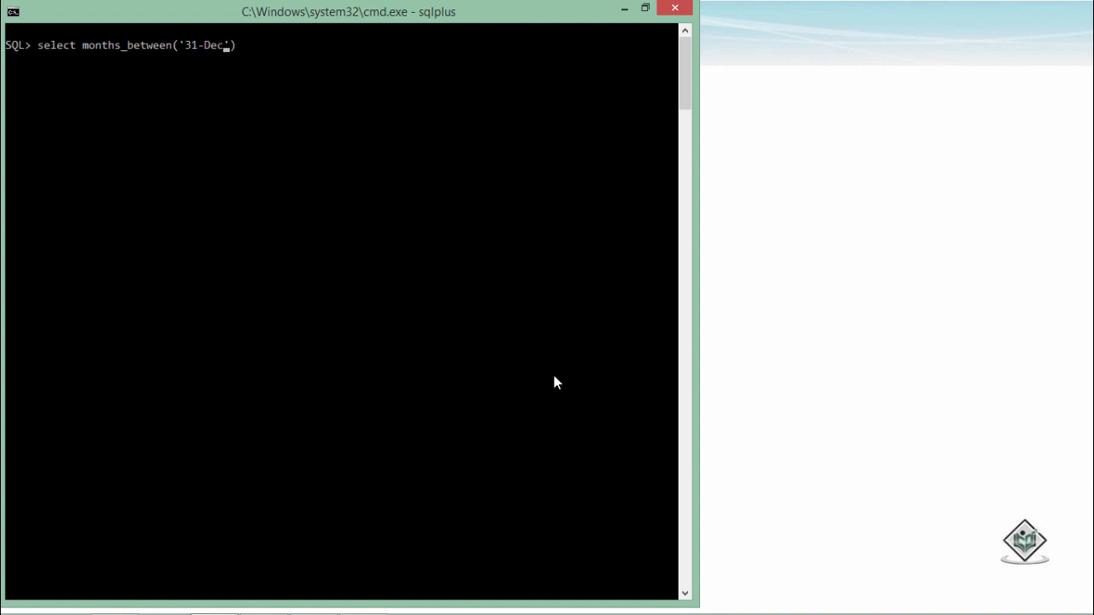
pyautogui.write('-')
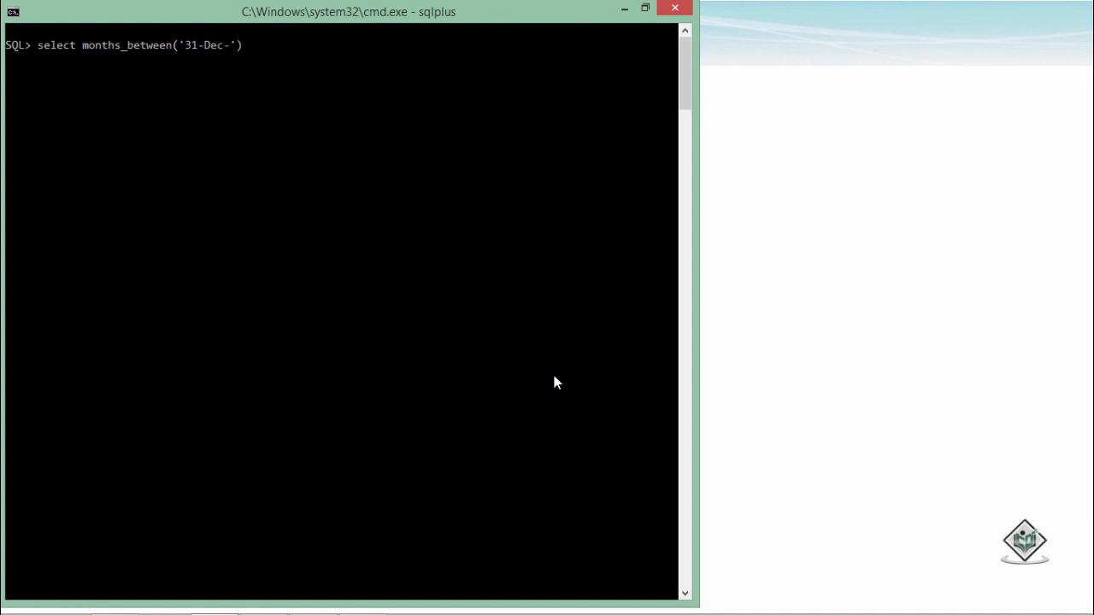
pyautogui.write('16')
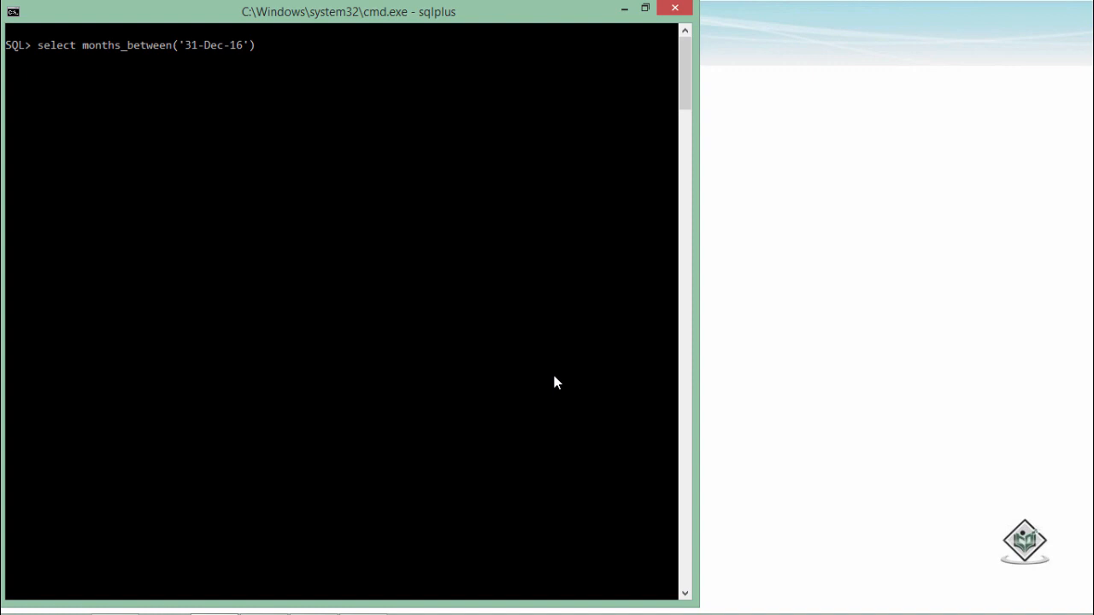
pyautogui.write(", ''")
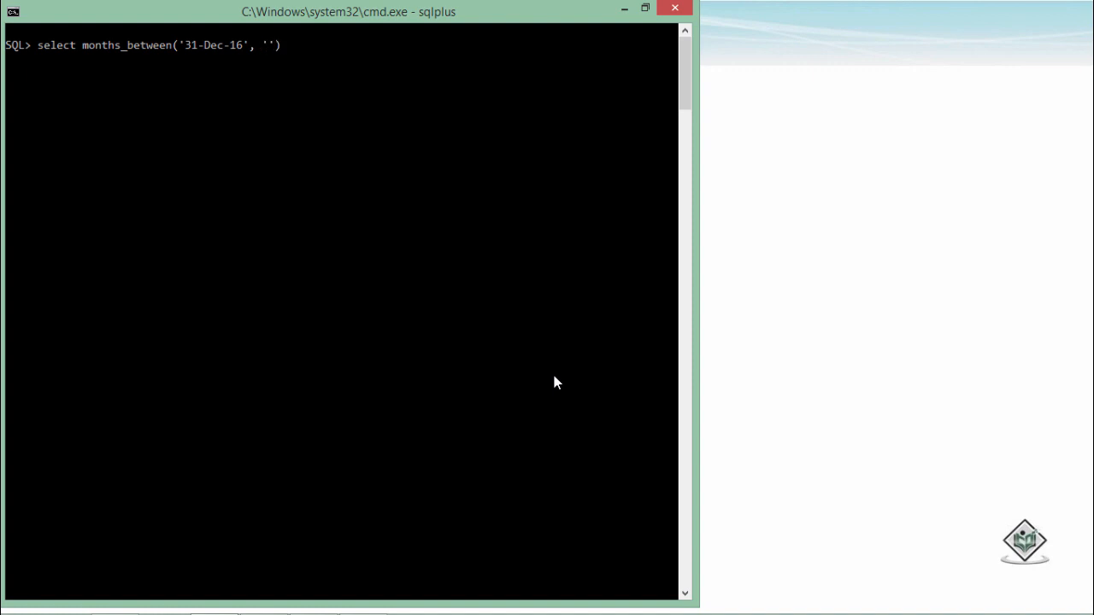
pyautogui.write('30')
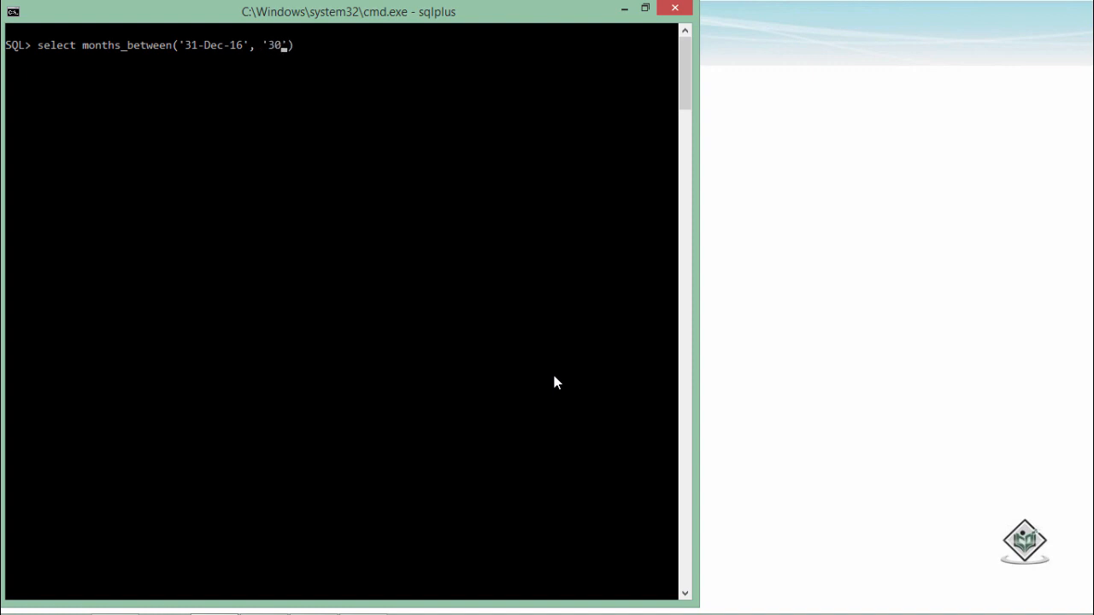
pyautogui.write('-Jun')
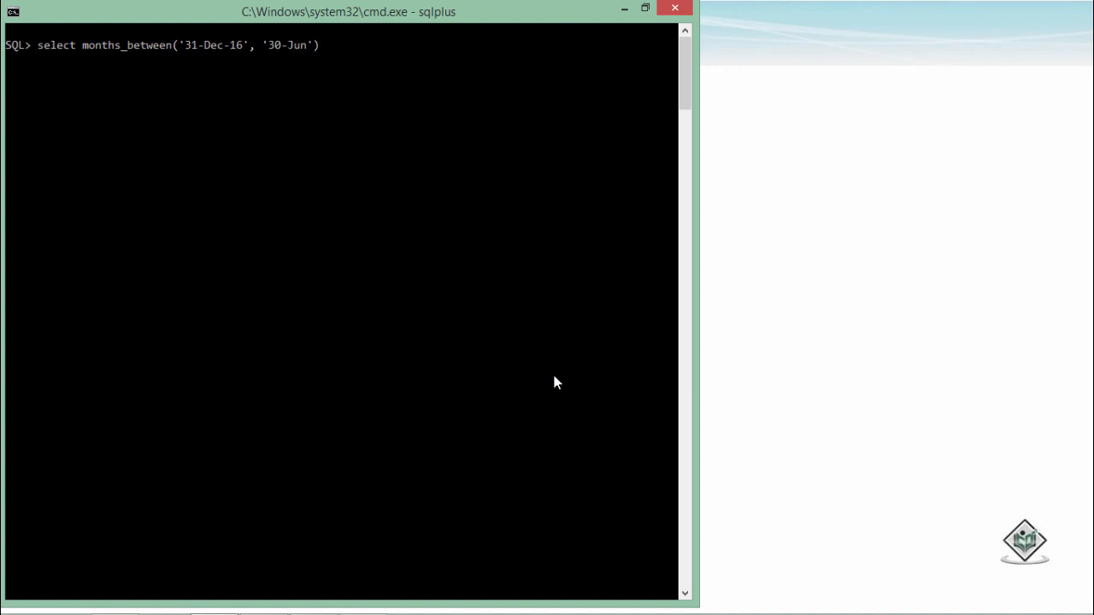
pyautogui.write("-15'")
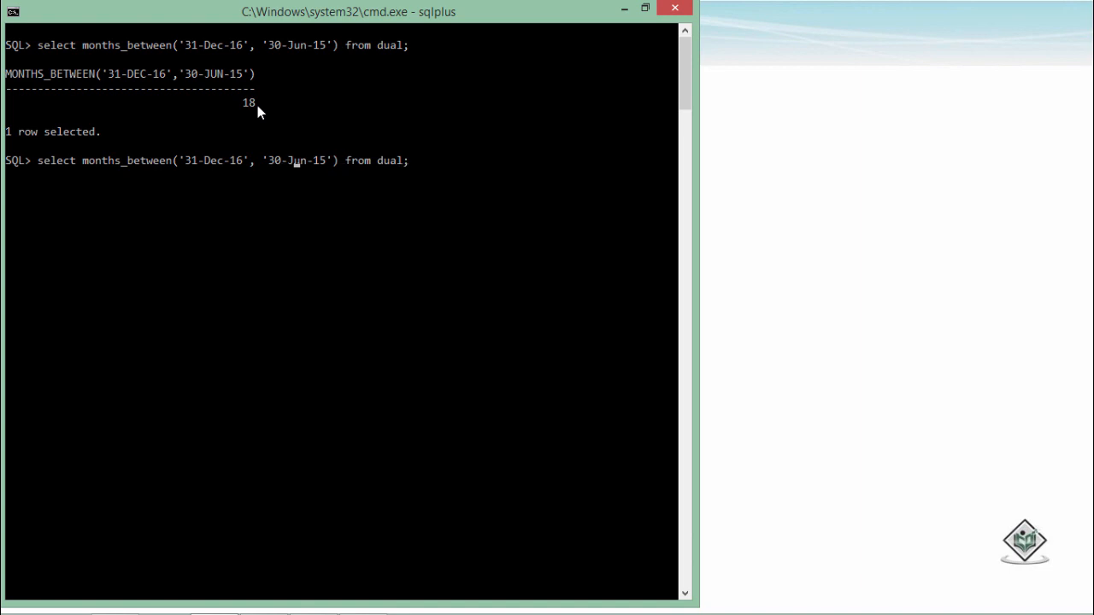
# Run months_between('31-Dec-16', '30-Jul-15'), returning 17.0322581
pyautogui.press('Backspace')
pyautogui.write('l')
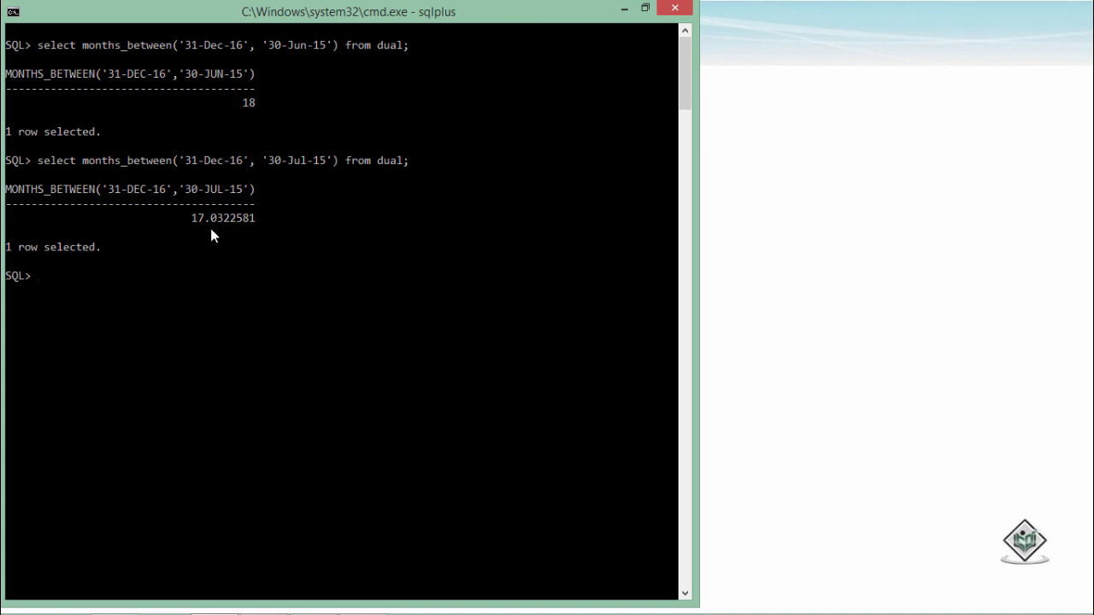
pyautogui.moveTo(229, 229)
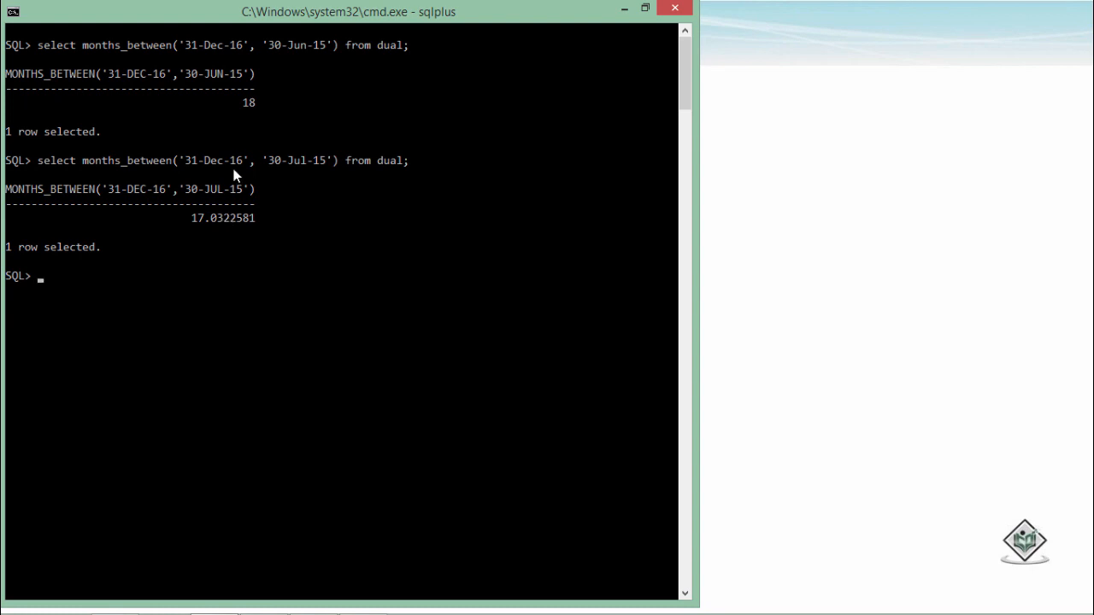
pyautogui.moveTo(190, 89)
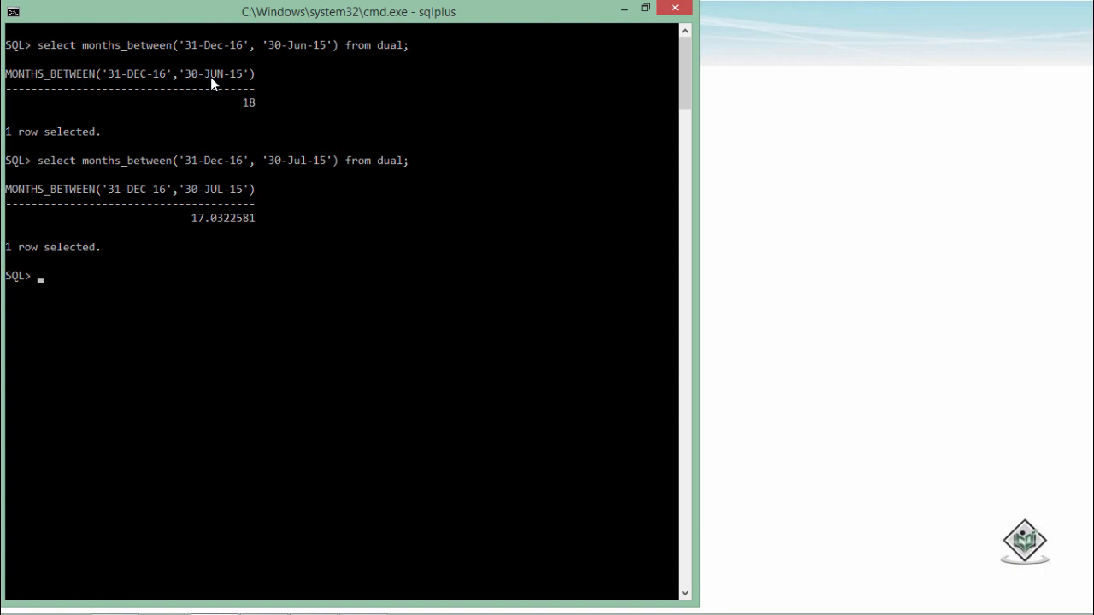
pyautogui.moveTo(202, 84)
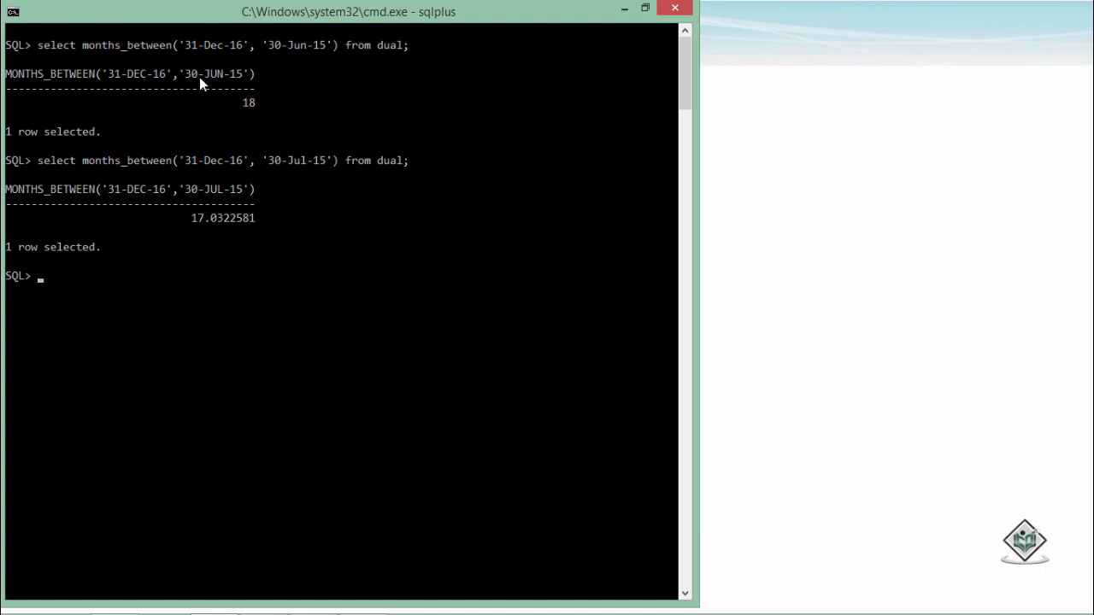
pyautogui.moveTo(126, 84)
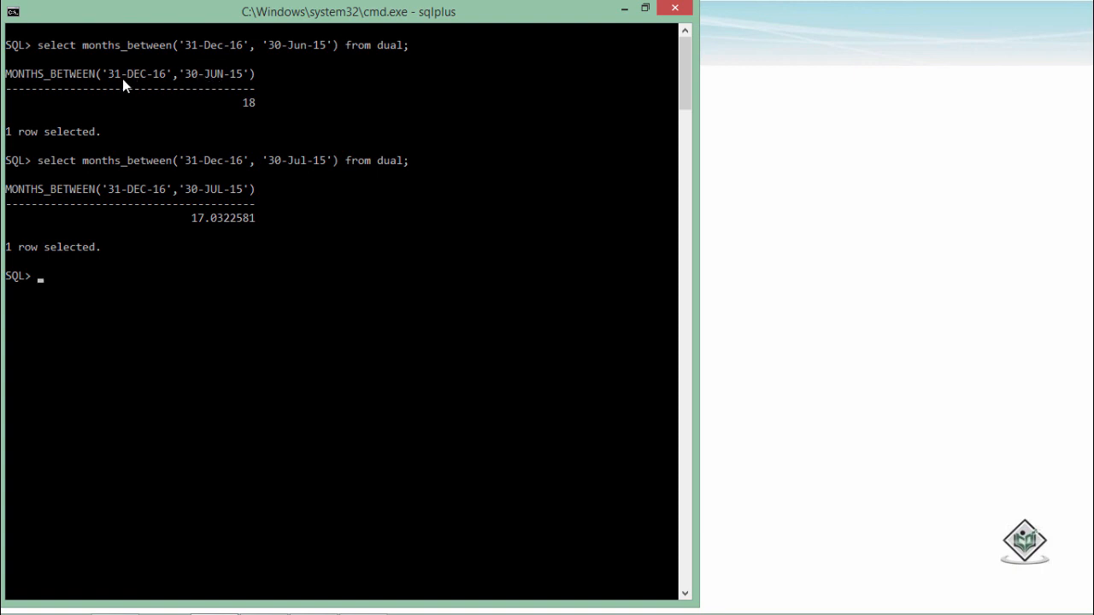
pyautogui.moveTo(297, 175)
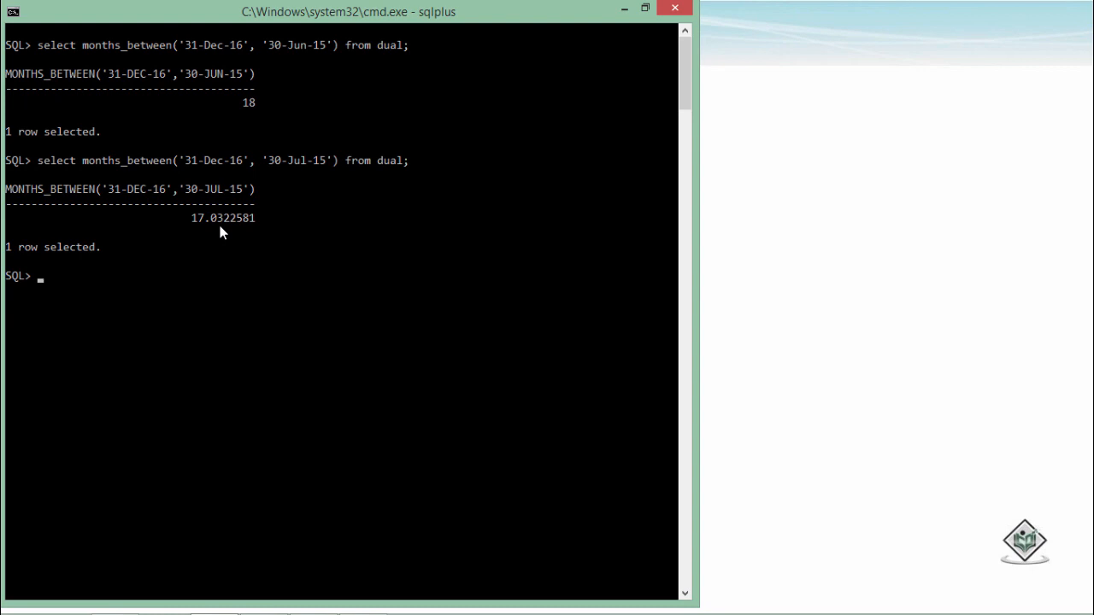
pyautogui.write("select months_between('31-Dec-16', '30-Jul-15') from dual;")
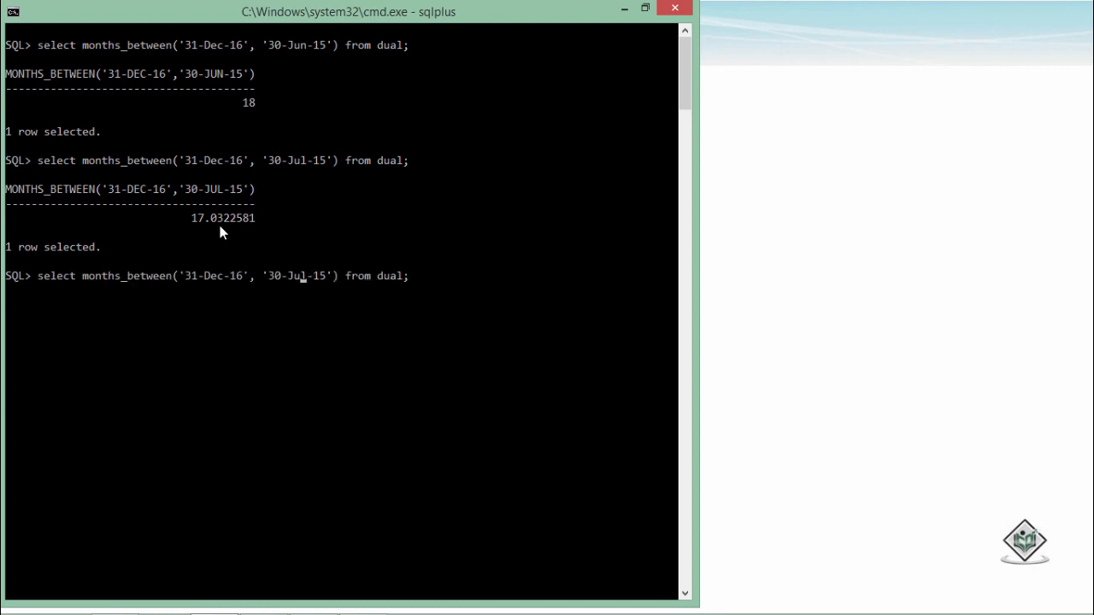
# Wrap months_between in round() and rerun, returning 17
pyautogui.write('round(')
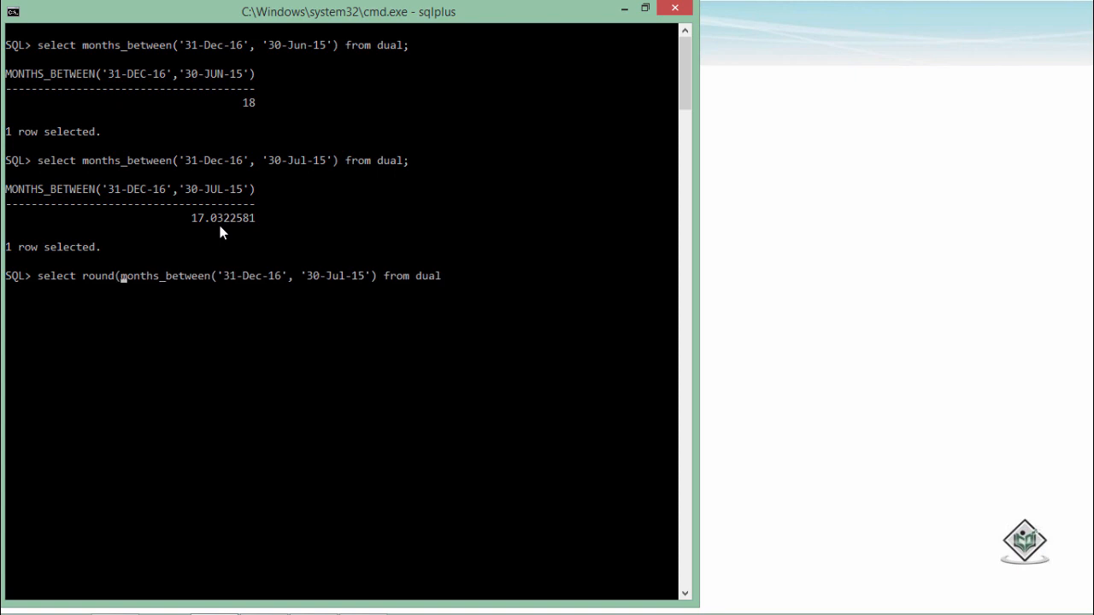
pyautogui.write(';')
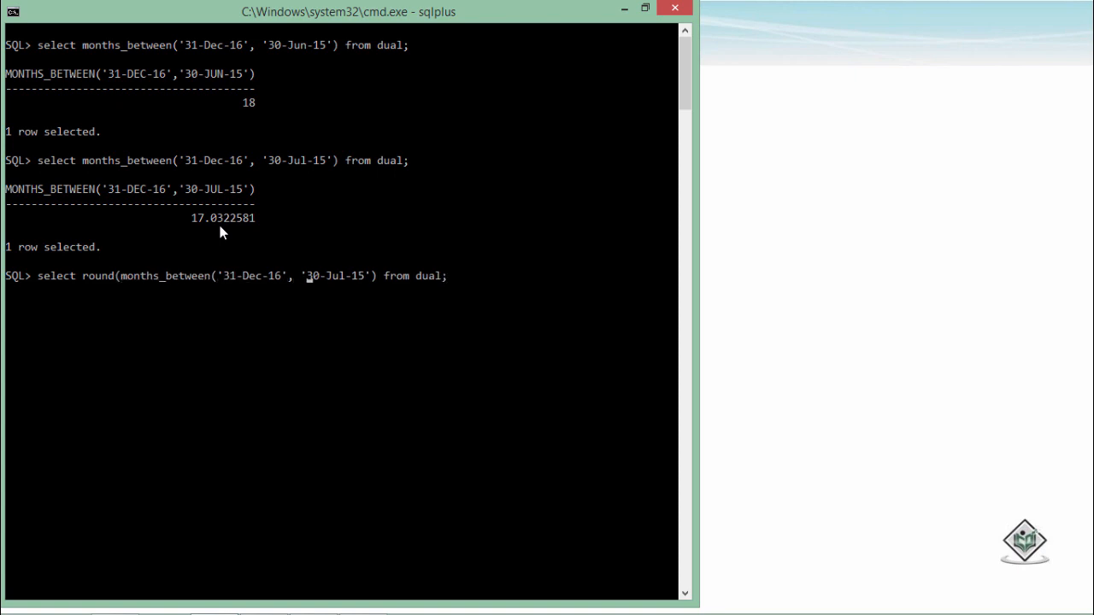
pyautogui.write(')')
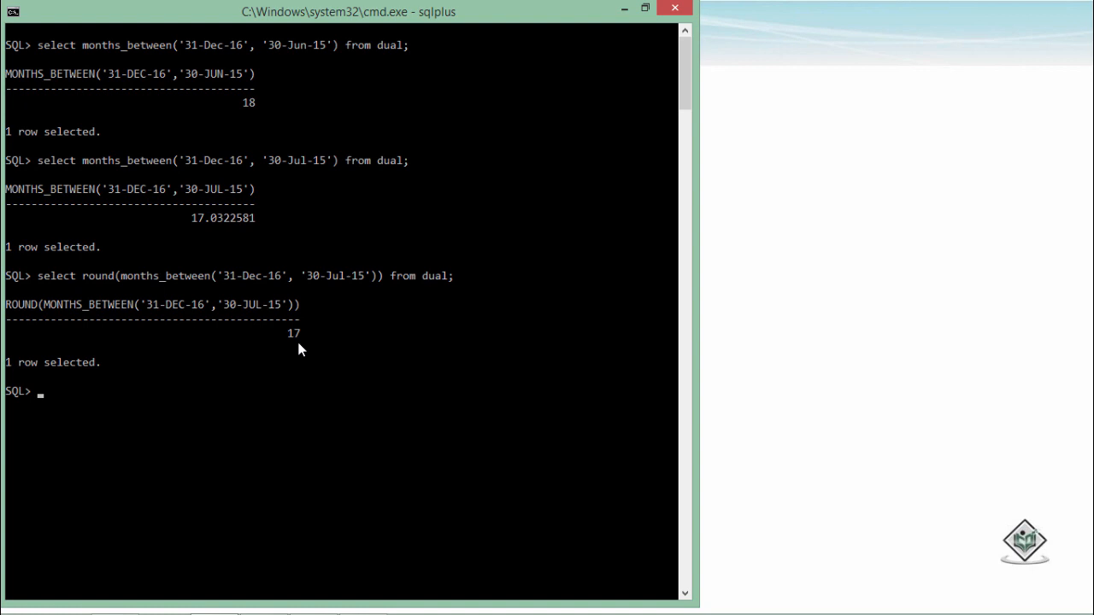
pyautogui.write("select round(months_between('31-Dec-16', '30-Jul-15')) from dual;")
pyautogui.write('select next_day from dual;')
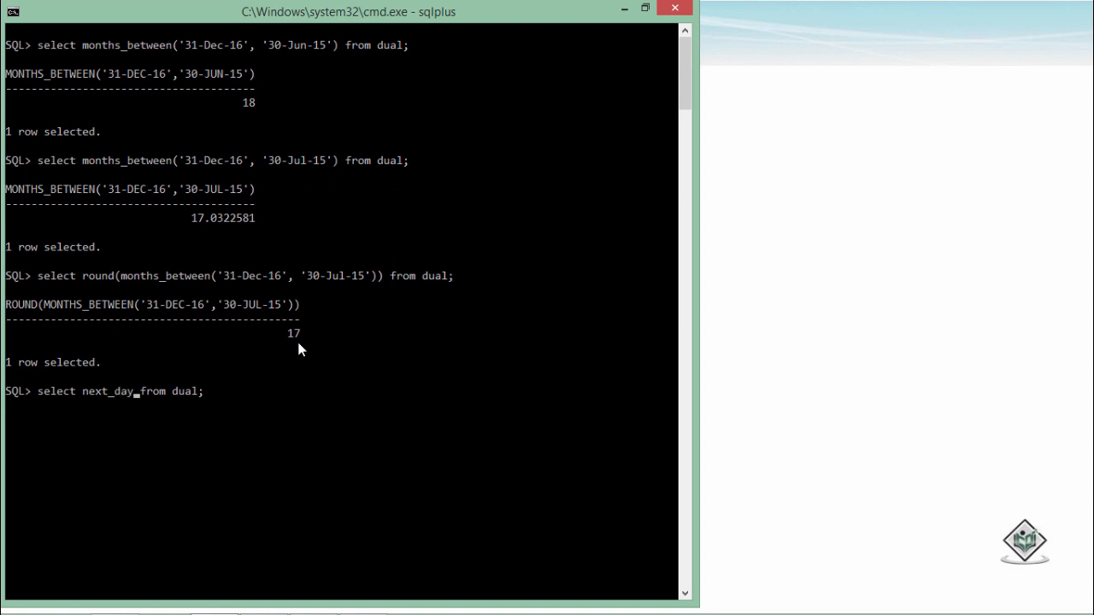
# Run select next_day('26-Jan-17', 'Monday') from dual; returning 30-JAN-17
pyautogui.write("('')")
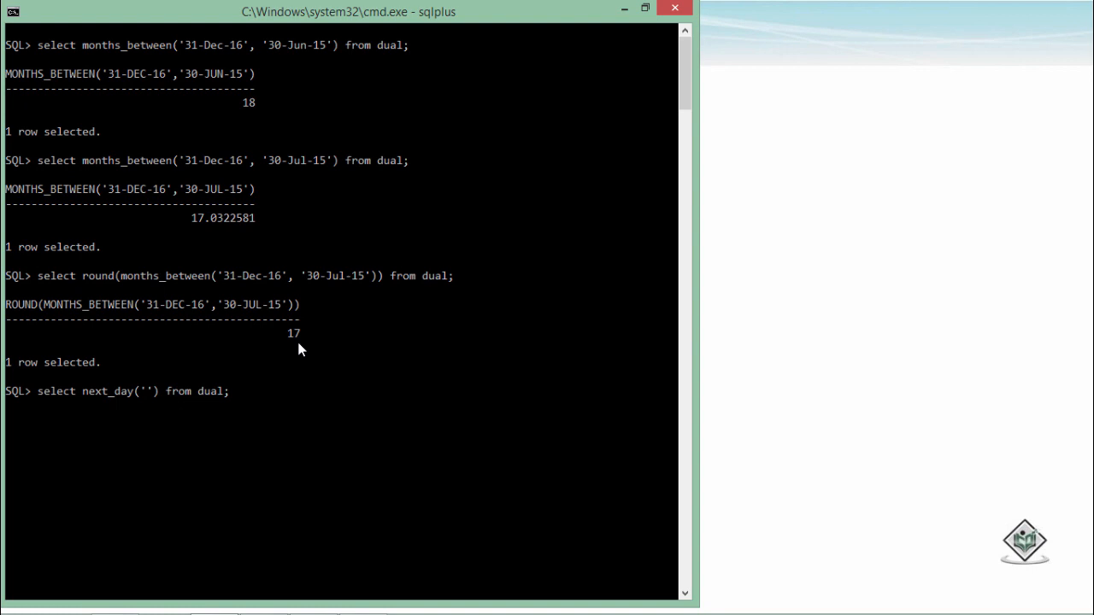
pyautogui.write('26-')
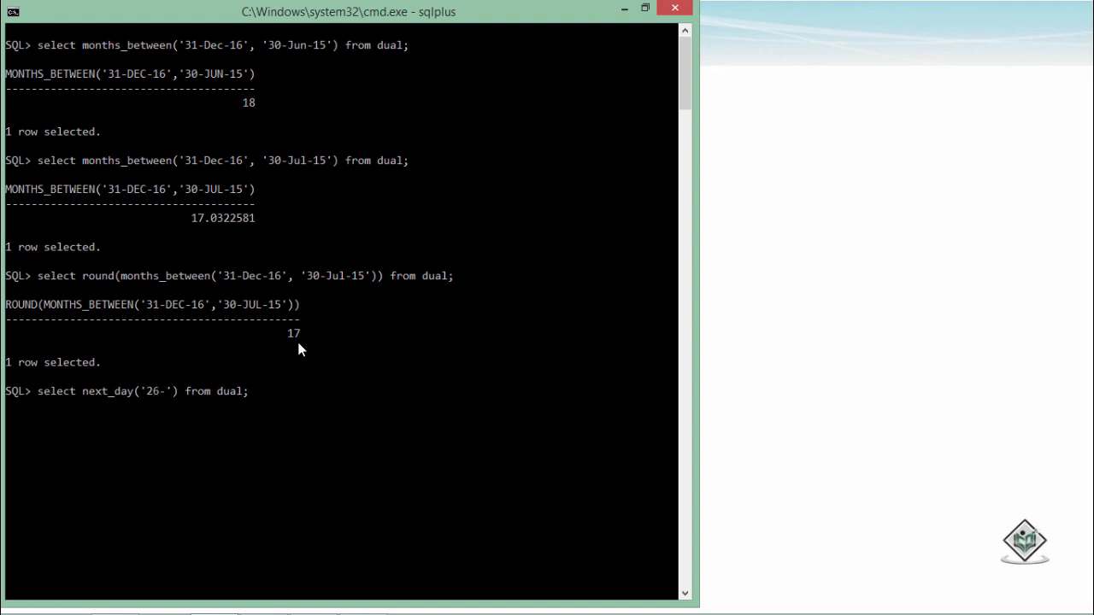
pyautogui.write('Jan-')
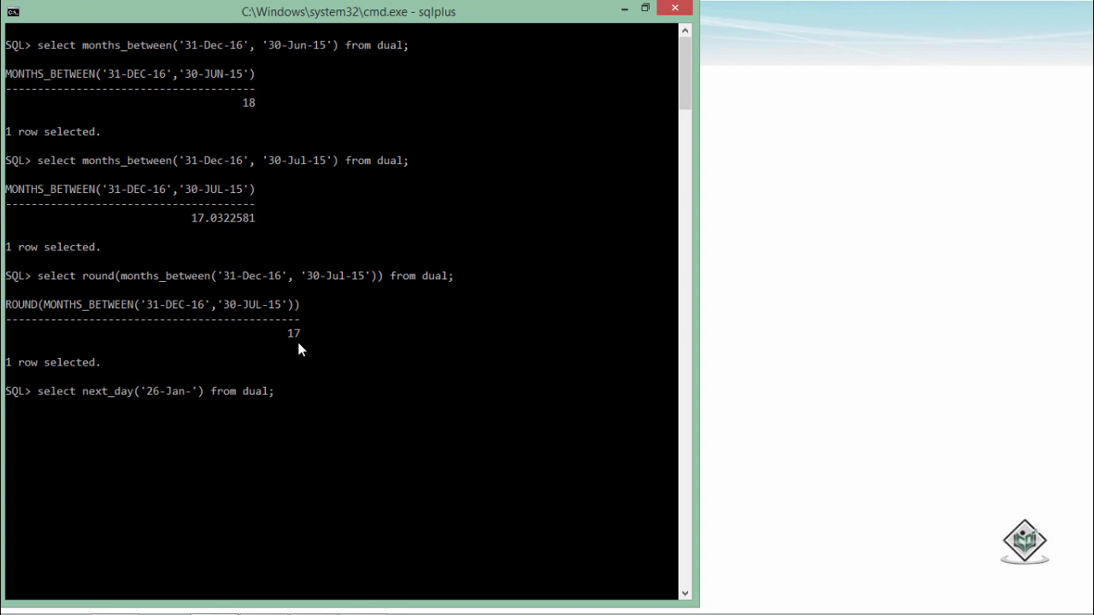
pyautogui.write("17'")
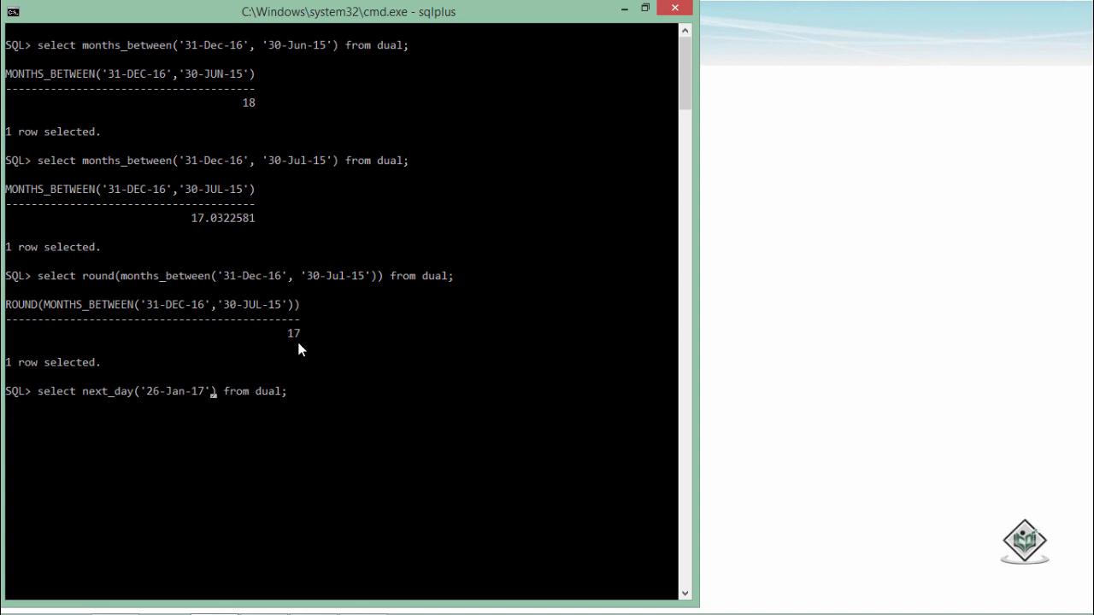
pyautogui.write(',')
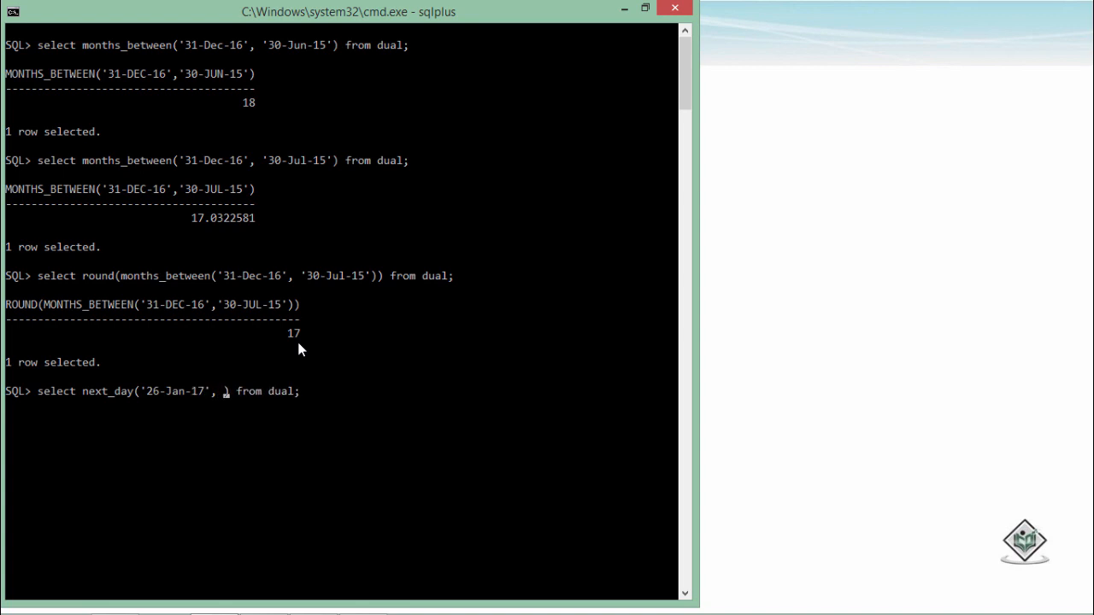
pyautogui.write("'Monday'")
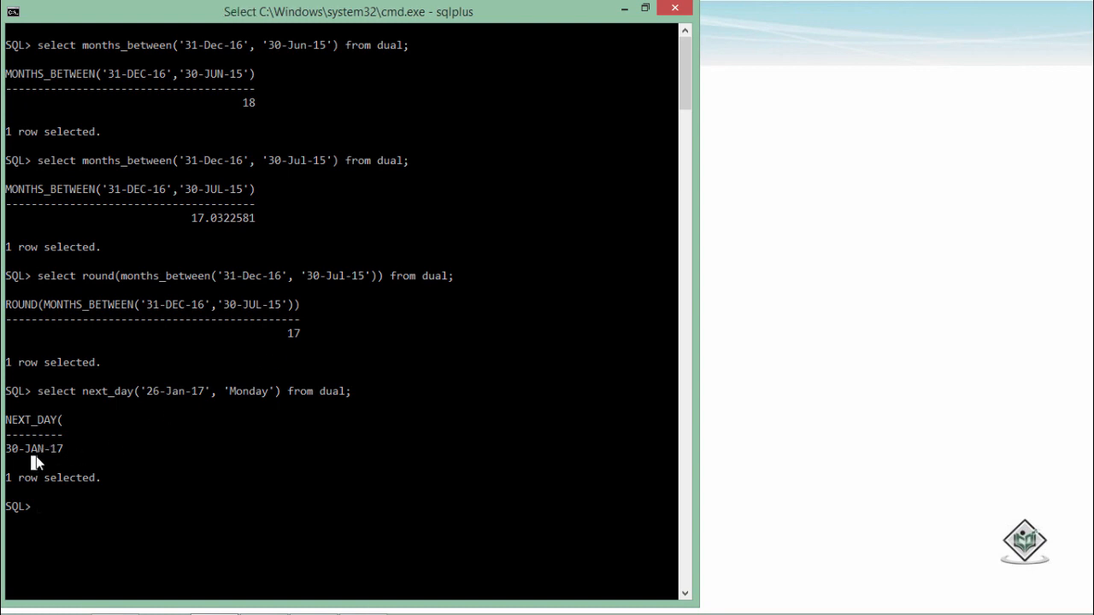
pyautogui.moveTo(167, 402)
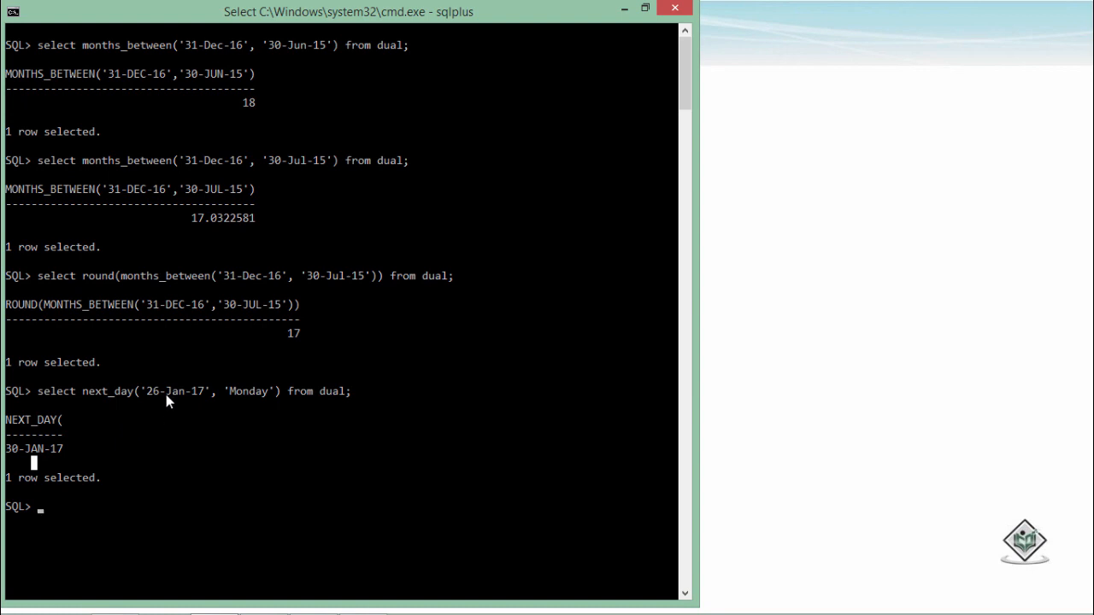
pyautogui.write("select next_day('26-Jan-17', 'Monday') from dual;")
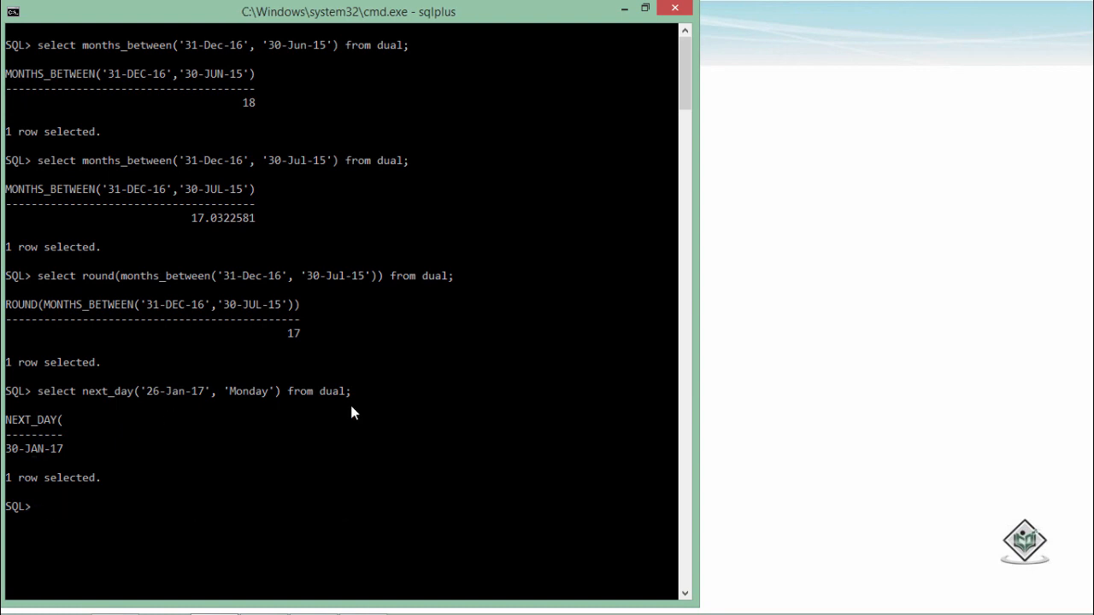
# Run select add_months('31-dec-16', 15) from dual; returning 31-MAR-18, then clear the screen
pyautogui.write('select add')
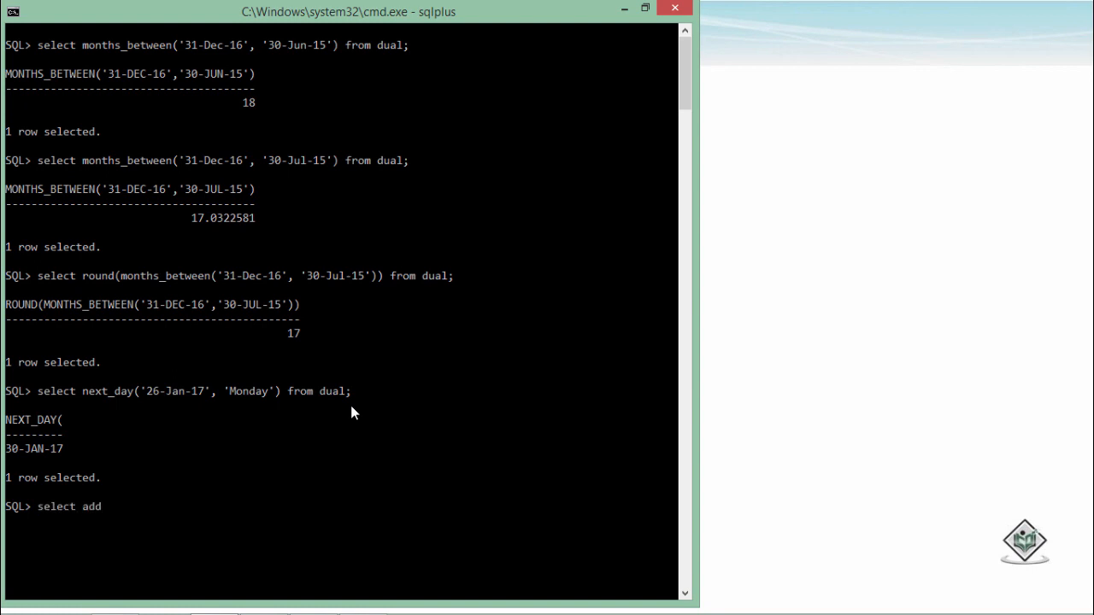
pyautogui.write('_month')
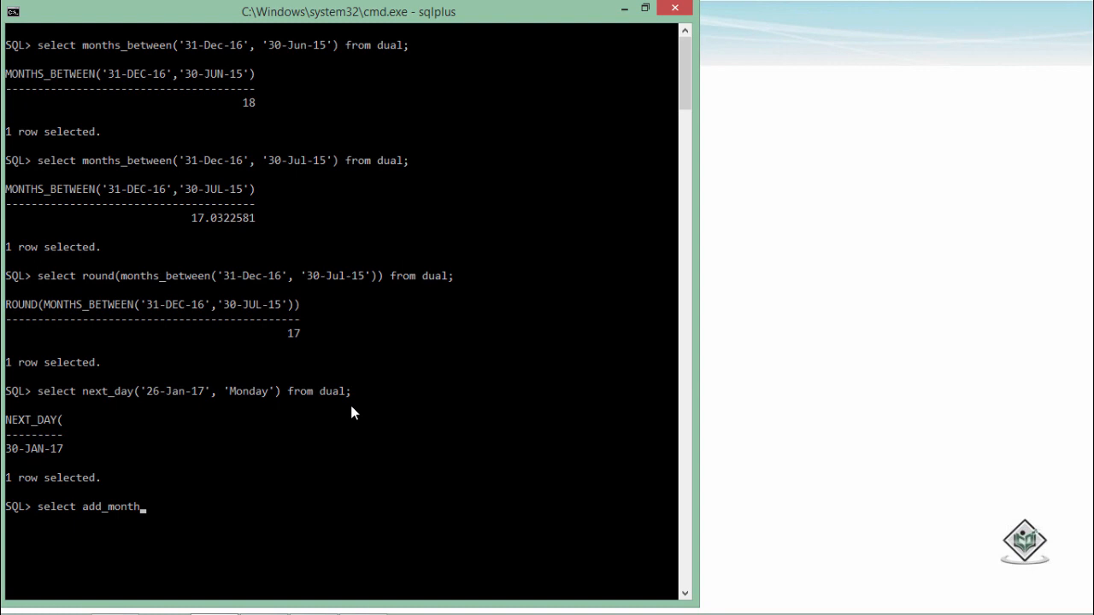
pyautogui.write('s()')
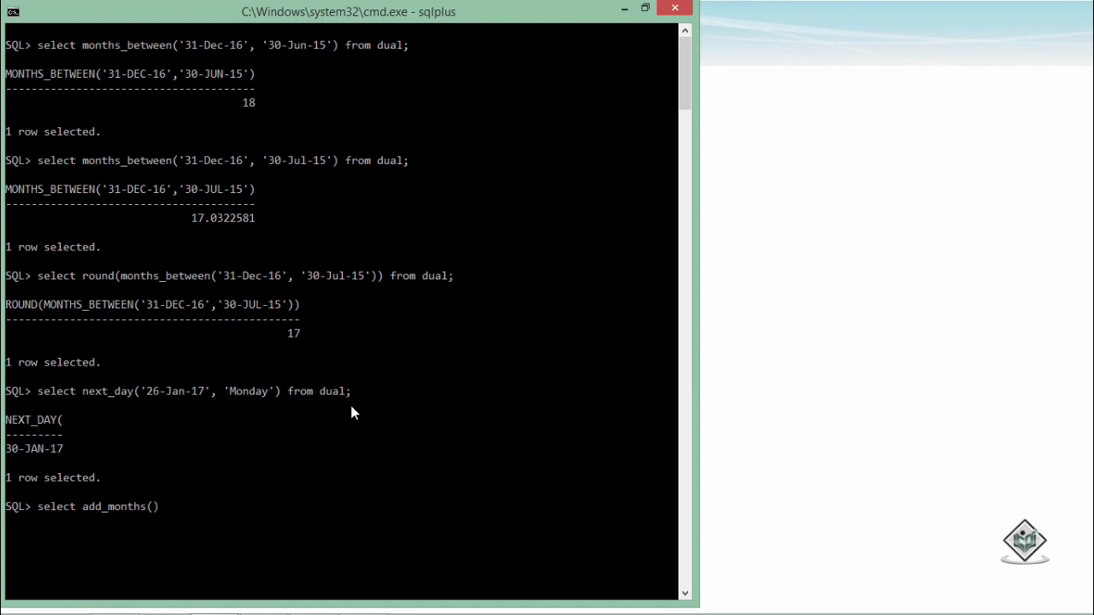
pyautogui.write("''")
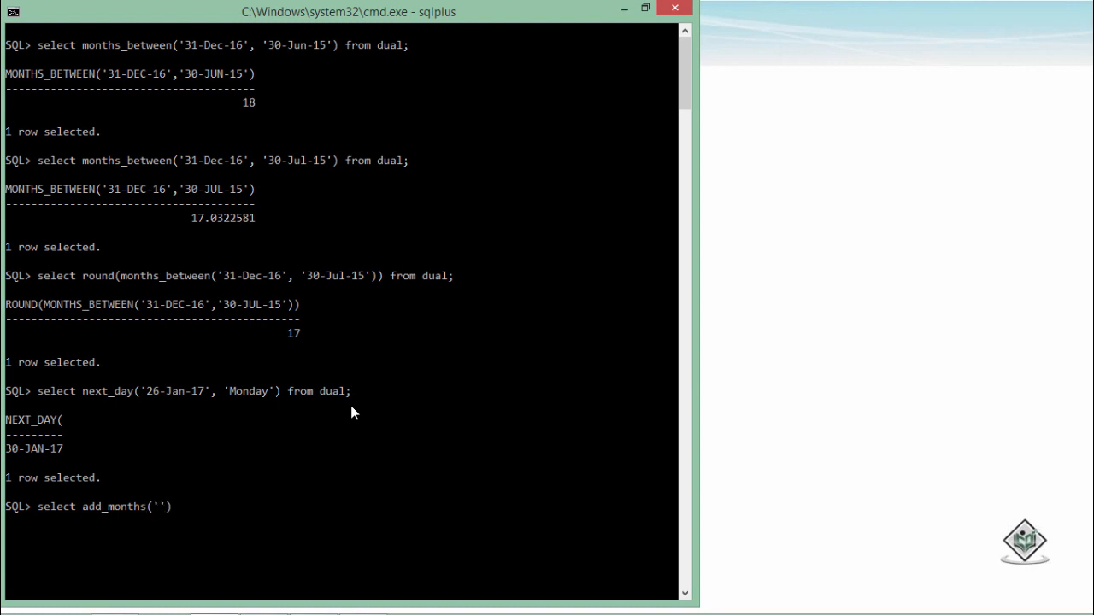
pyautogui.write('31-')
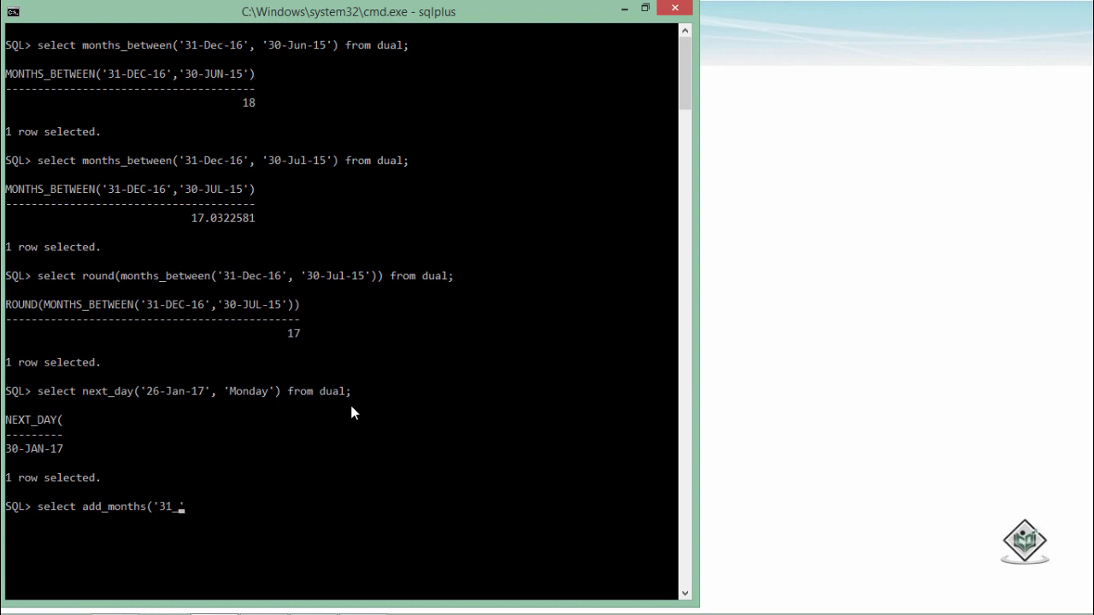
pyautogui.write("dec'")
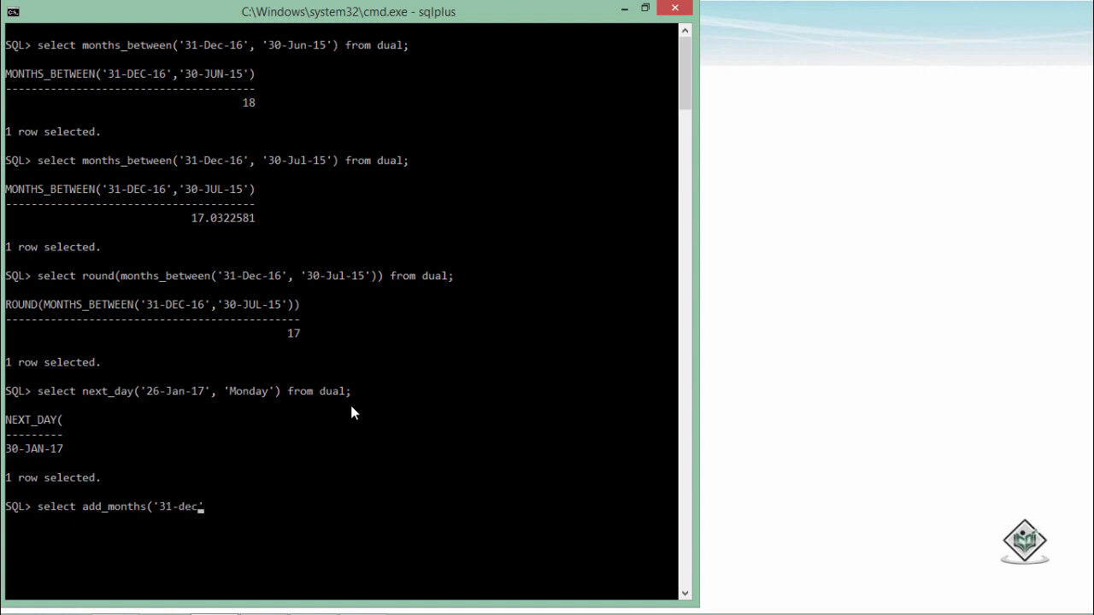
pyautogui.write("-16')")
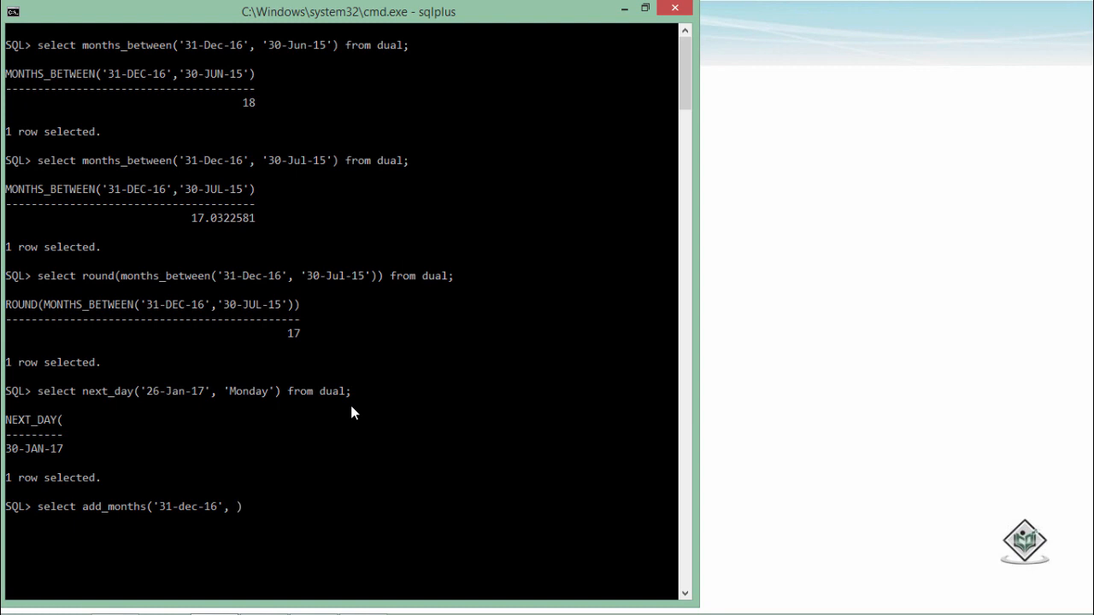
pyautogui.write('15')
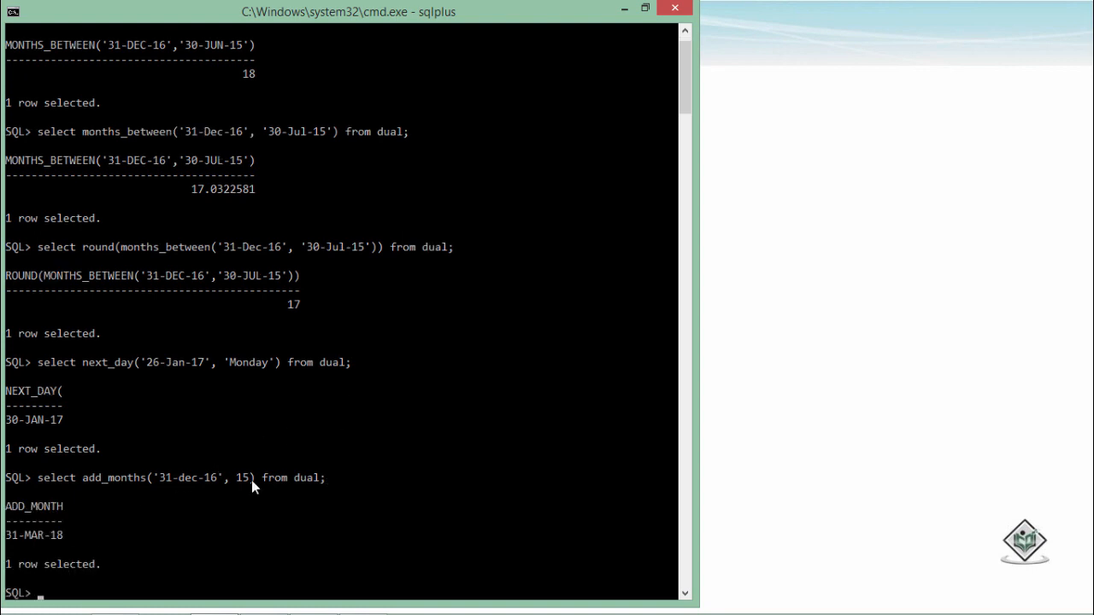
pyautogui.moveTo(26, 547)
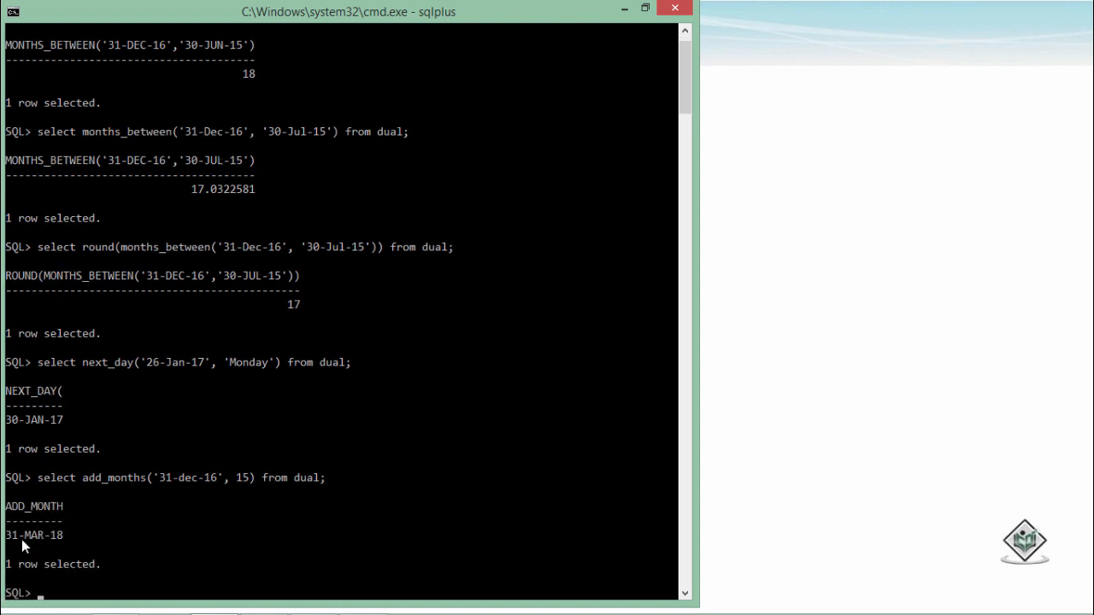
pyautogui.moveTo(72, 543)
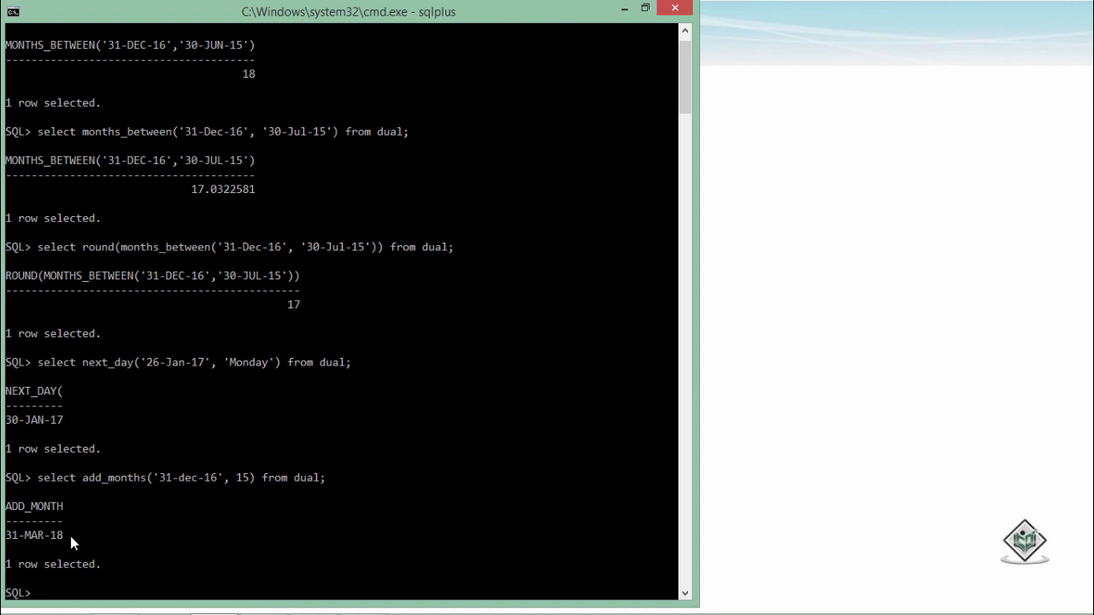
pyautogui.write('cle sc')
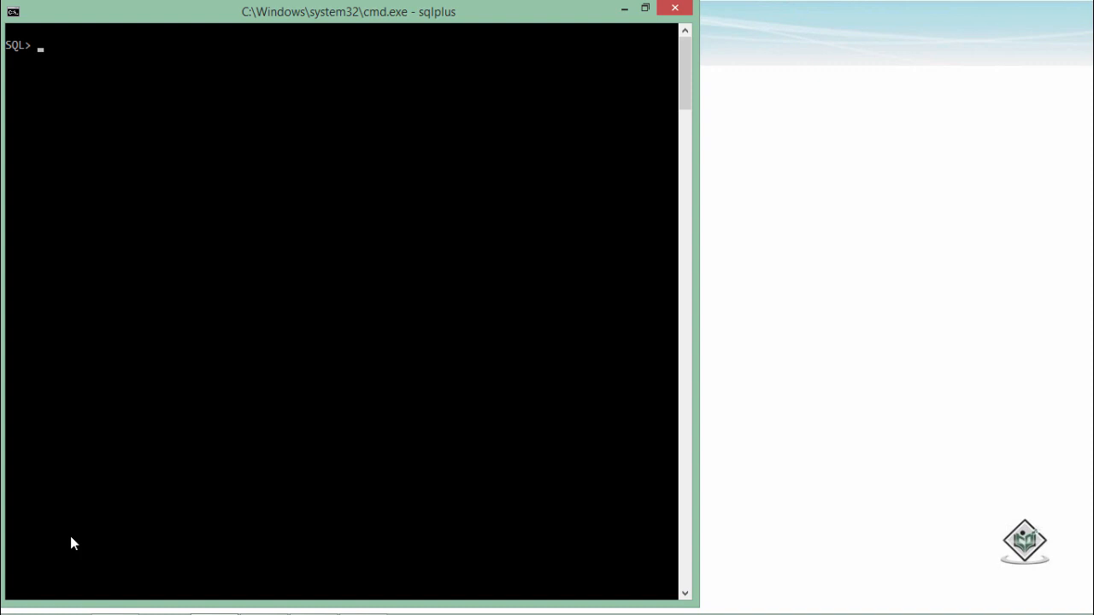
# Run select round(sysdate, 'month') from dual; returning 01-FEB-17, and recall it for editing
pyautogui.write('s')
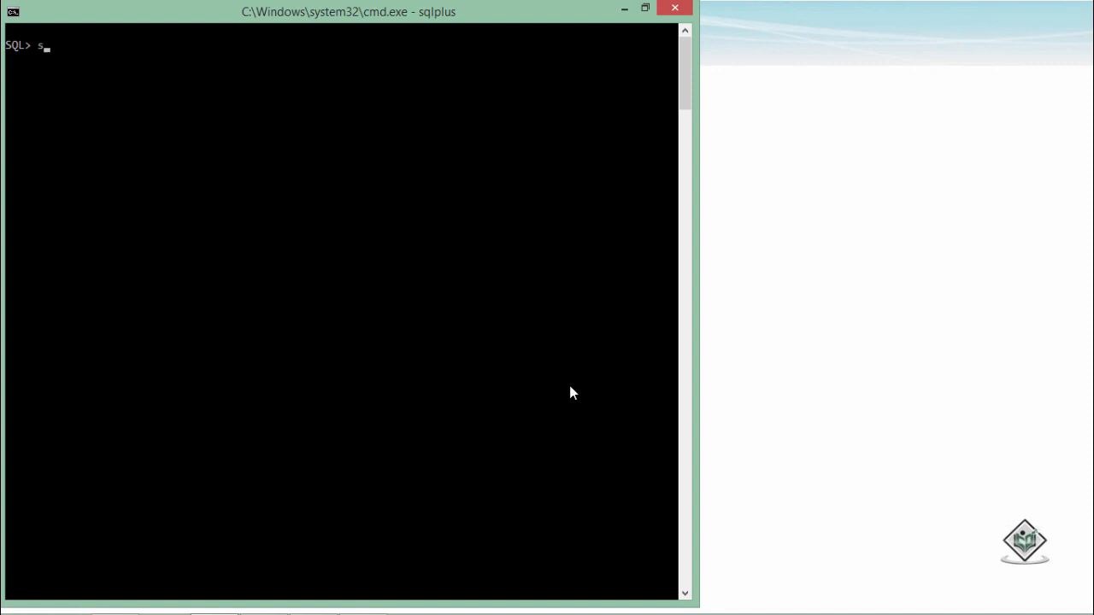
pyautogui.write('elect')
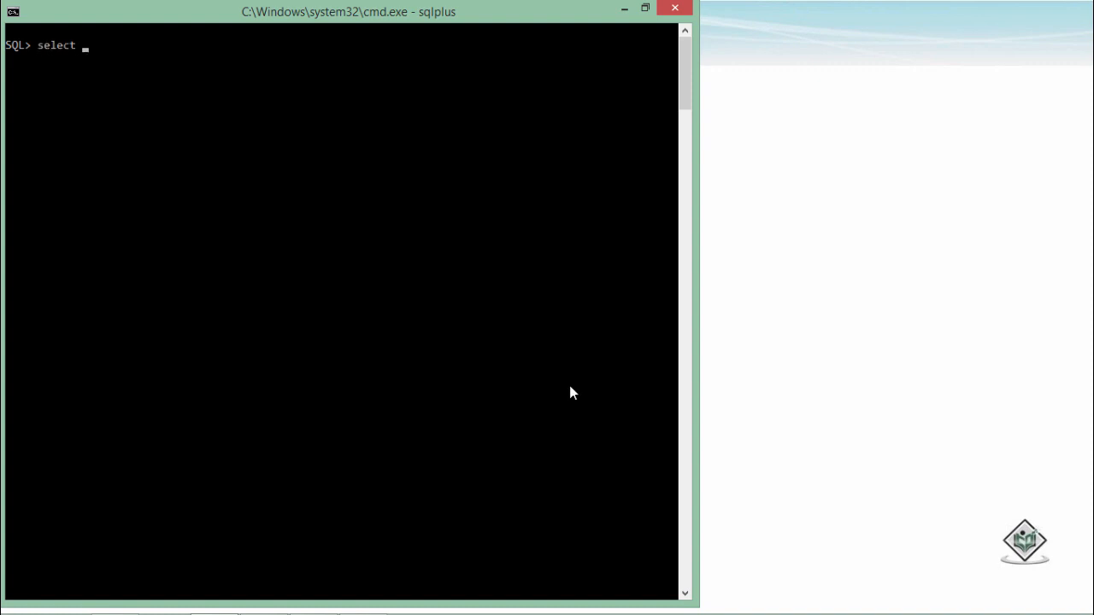
pyautogui.write('round()')
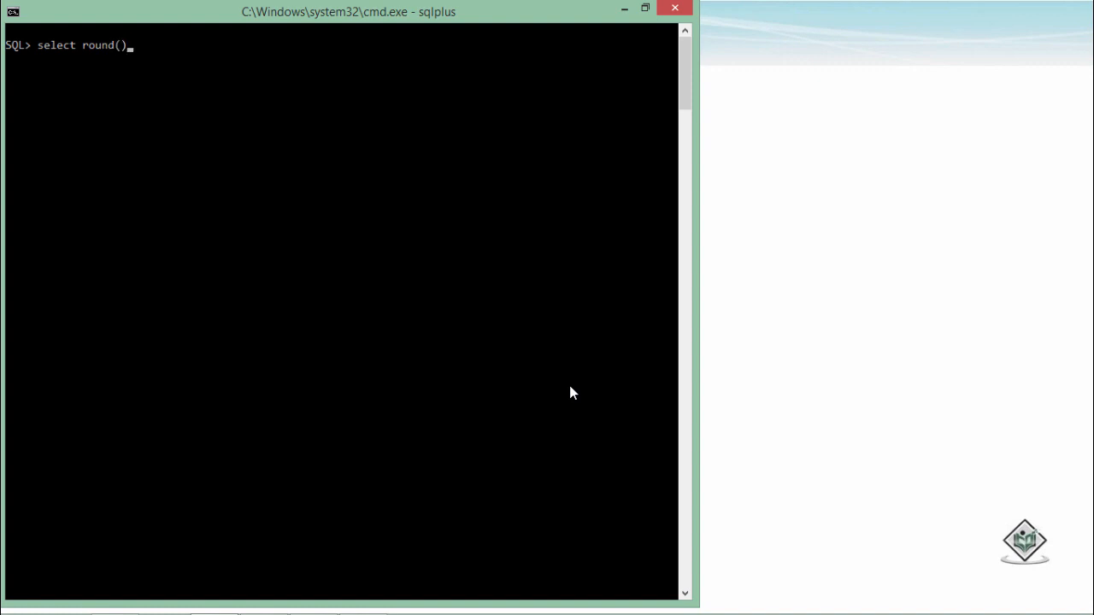
pyautogui.write('s')
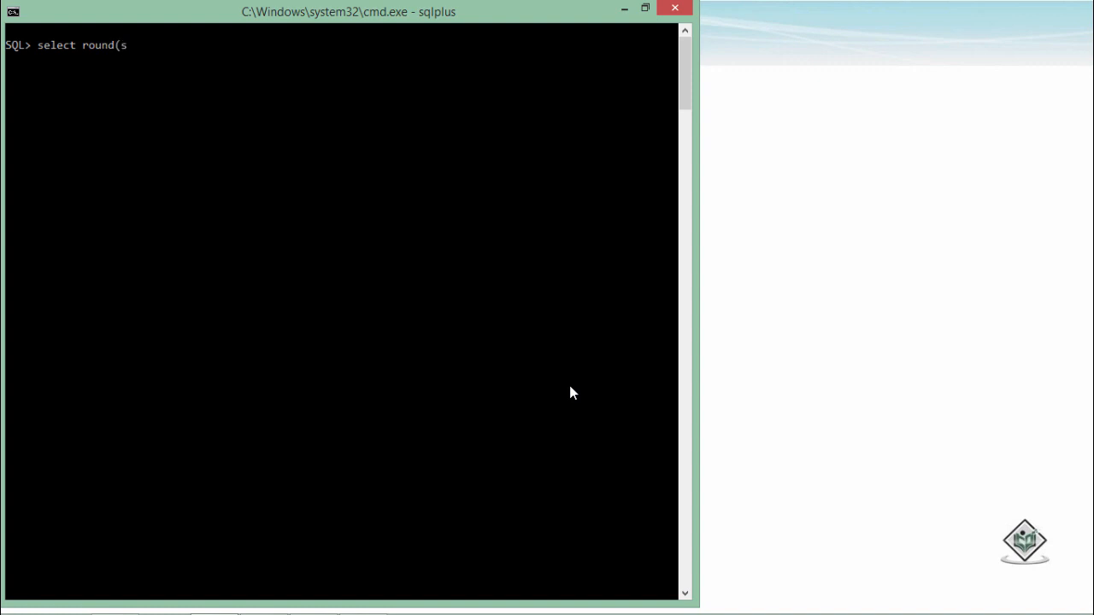
pyautogui.write('ysdat)')
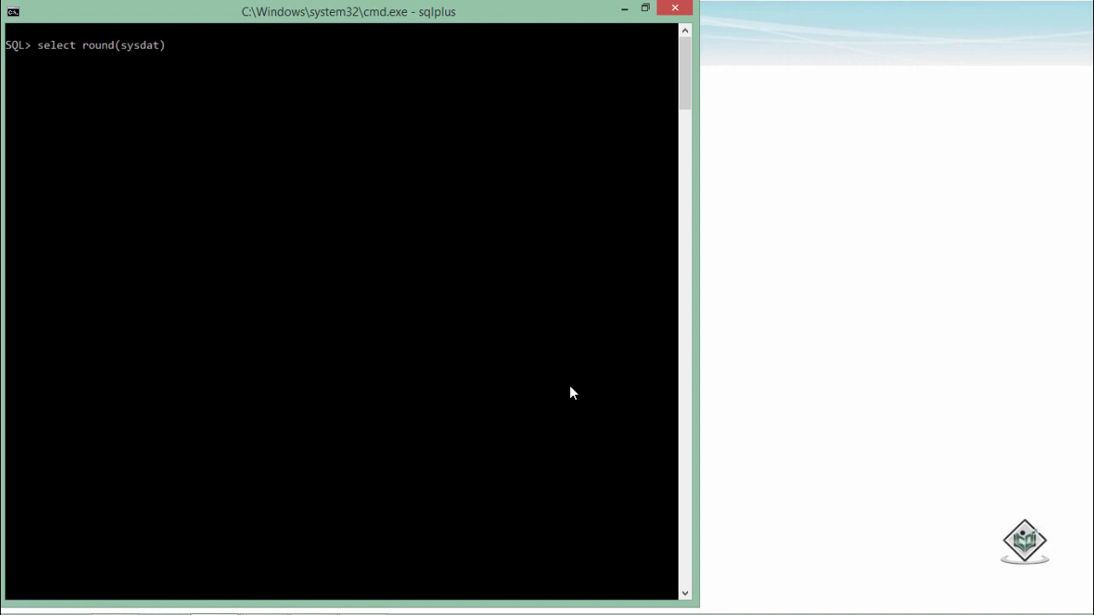
pyautogui.write('e,')
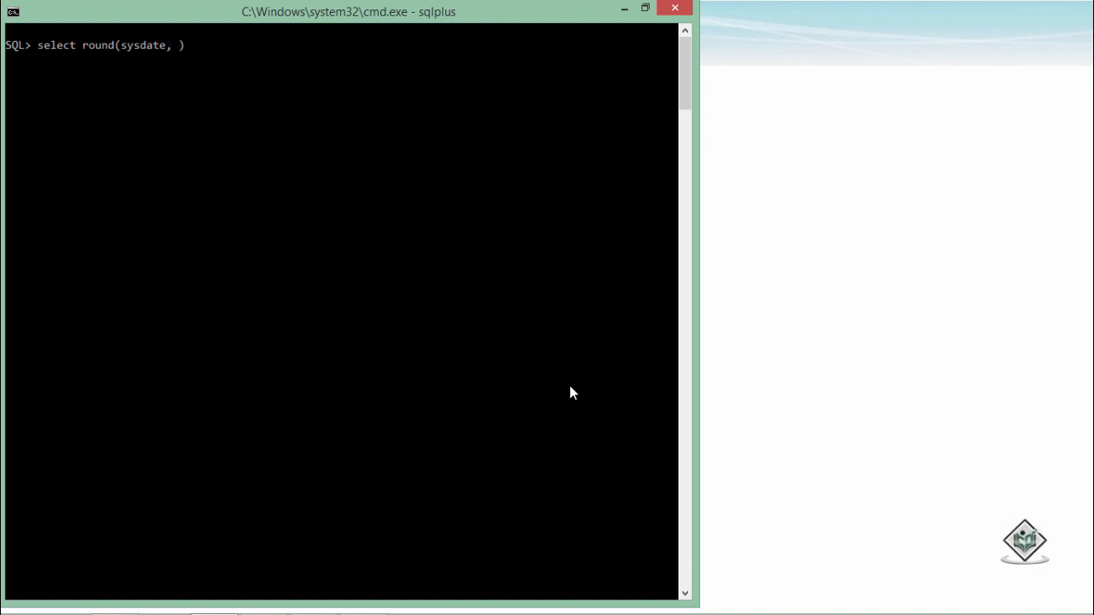
pyautogui.write("''")
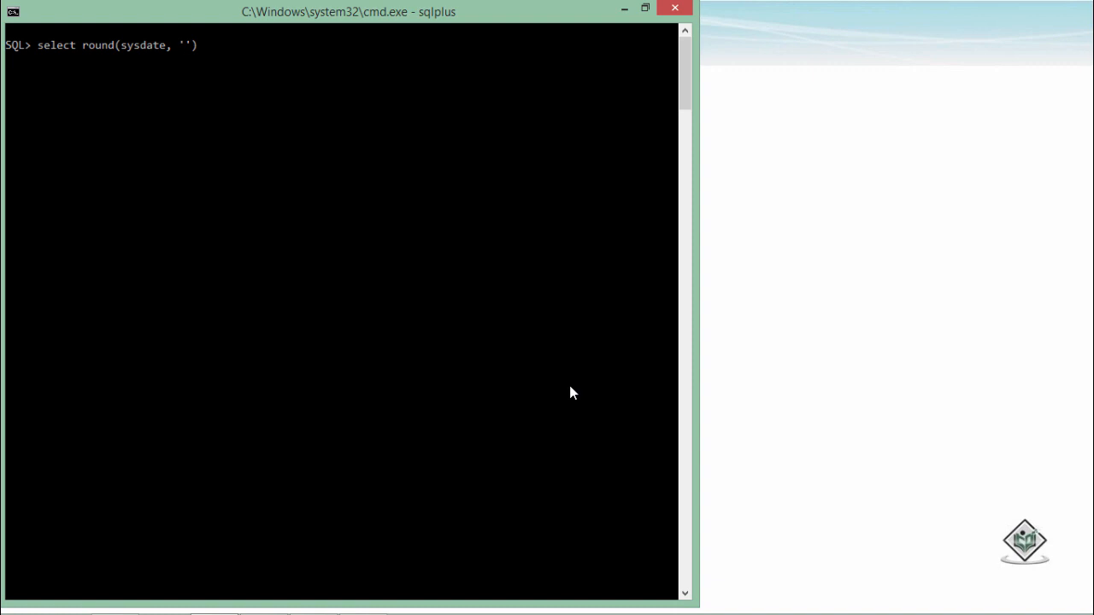
pyautogui.write('month')
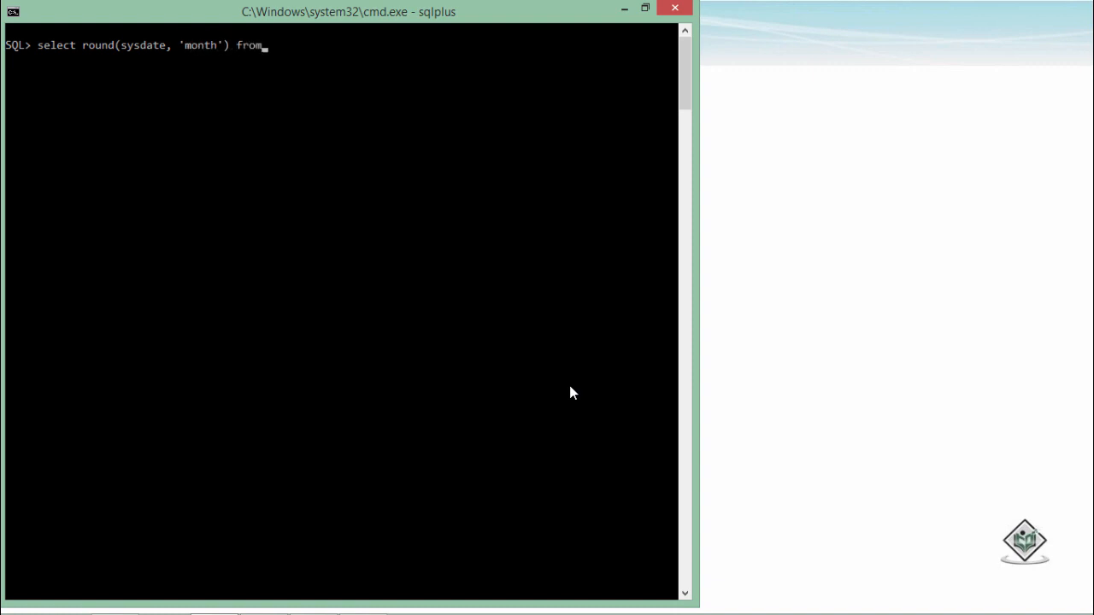
pyautogui.write('dual')
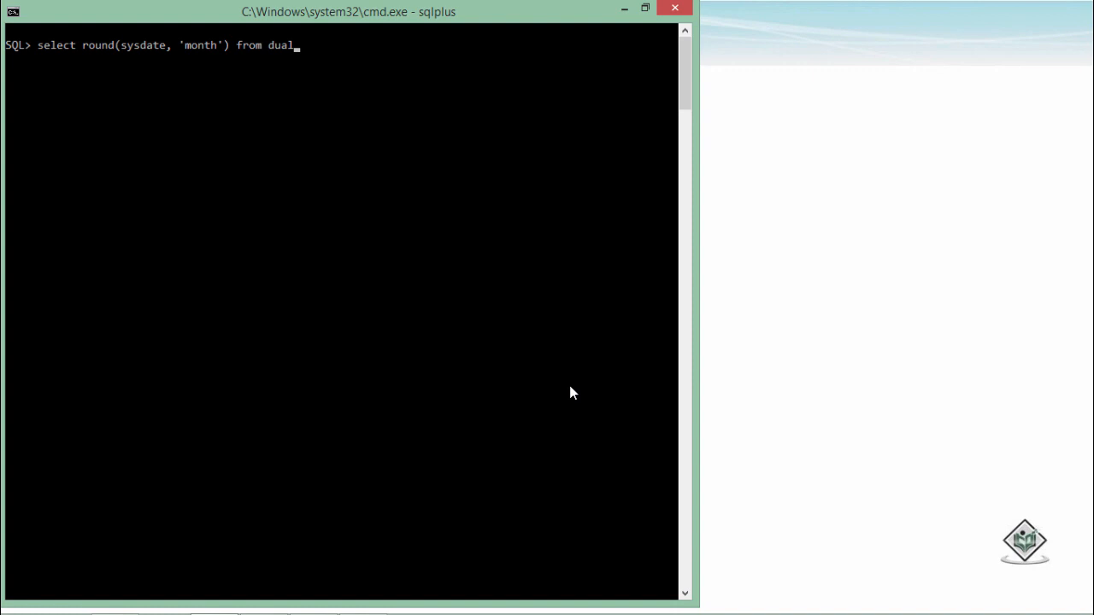
pyautogui.write(';')
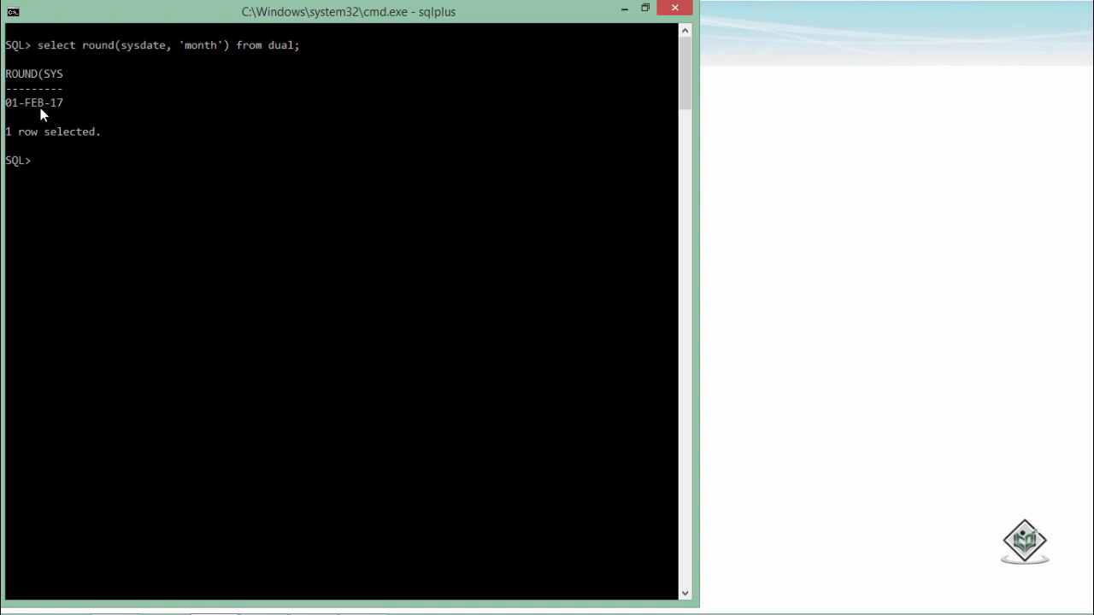
pyautogui.write("select round(sysdate, 'month') from dual;")
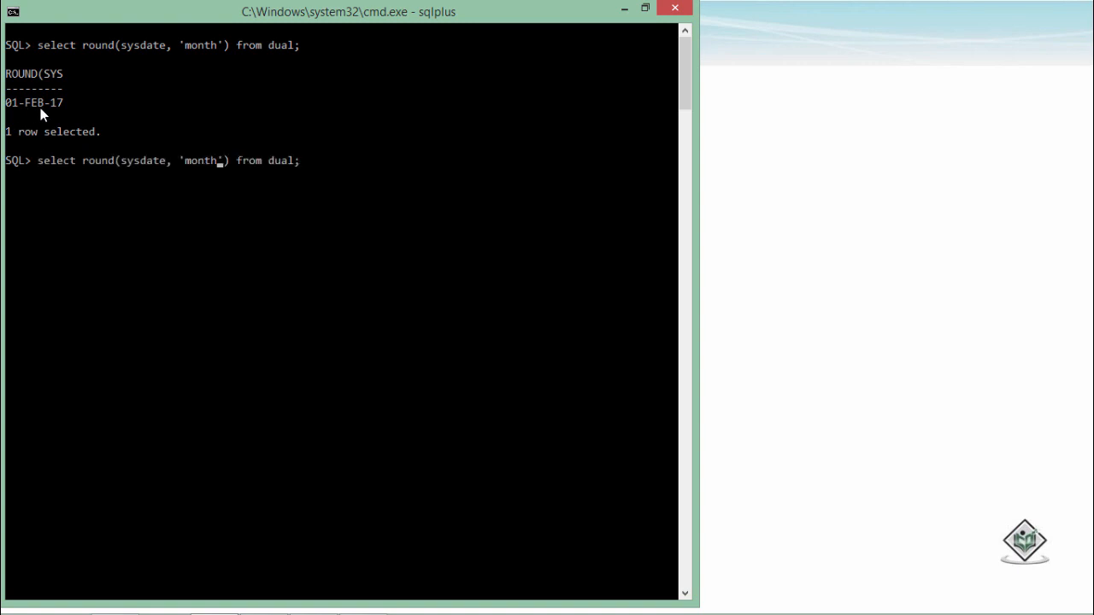
# Run trunc(sysdate, 'month') then round(sysdate, 'year'), both returning 01-JAN-17
pyautogui.press('BackSpace')
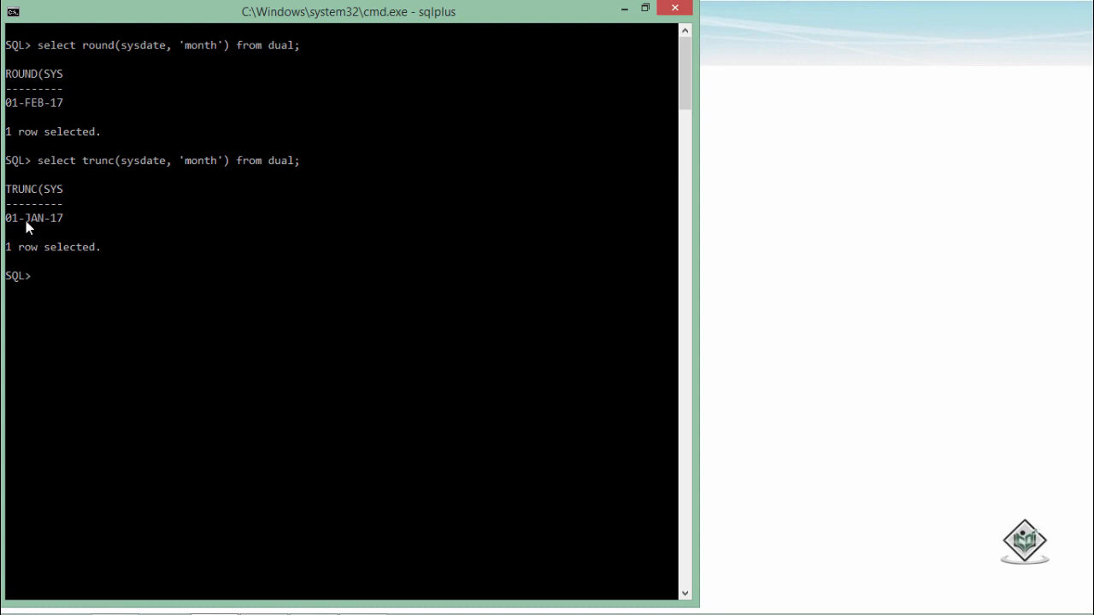
pyautogui.write("select trunc(sysdate, 'month') from dual;")
pyautogui.write("select round(sysdate, 'year') from dual;")
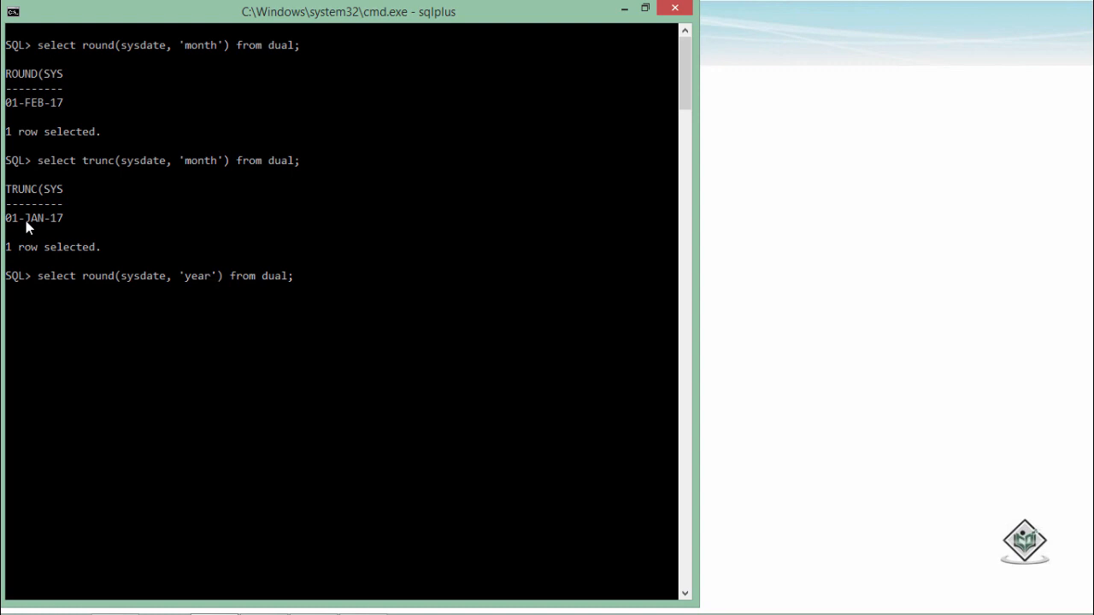
pyautogui.moveTo(82, 280)
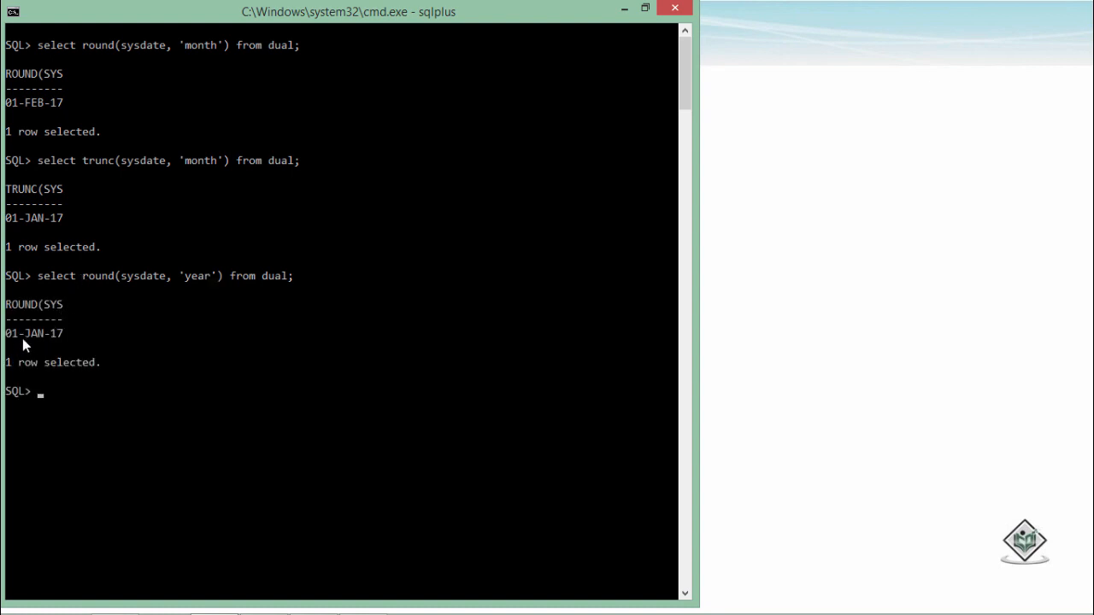
pyautogui.moveTo(43, 340)
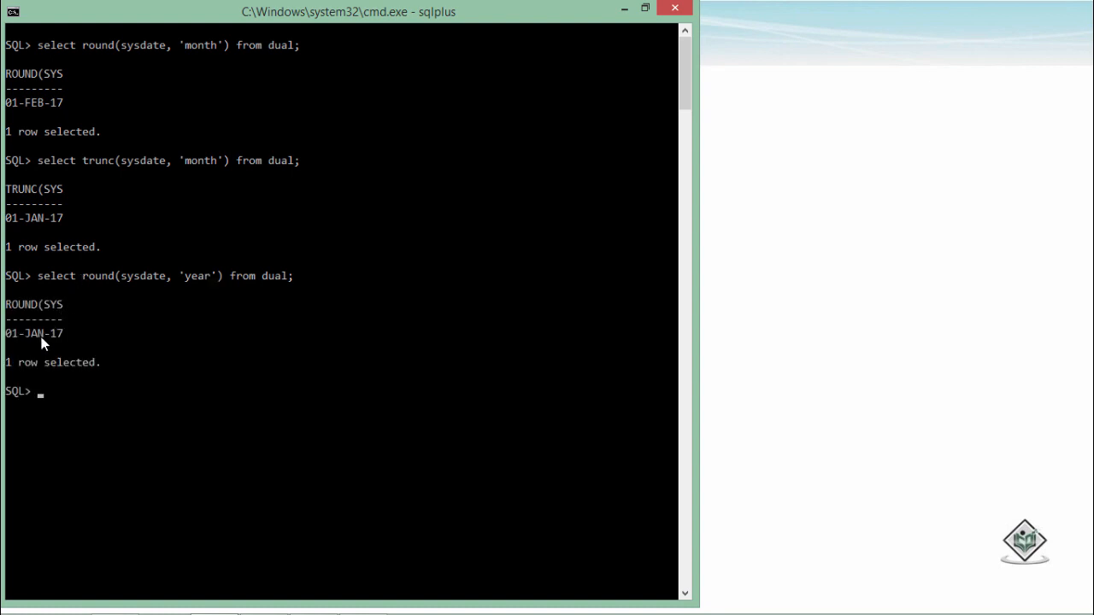
pyautogui.write("select round(sysdate, 'year') from dual;")
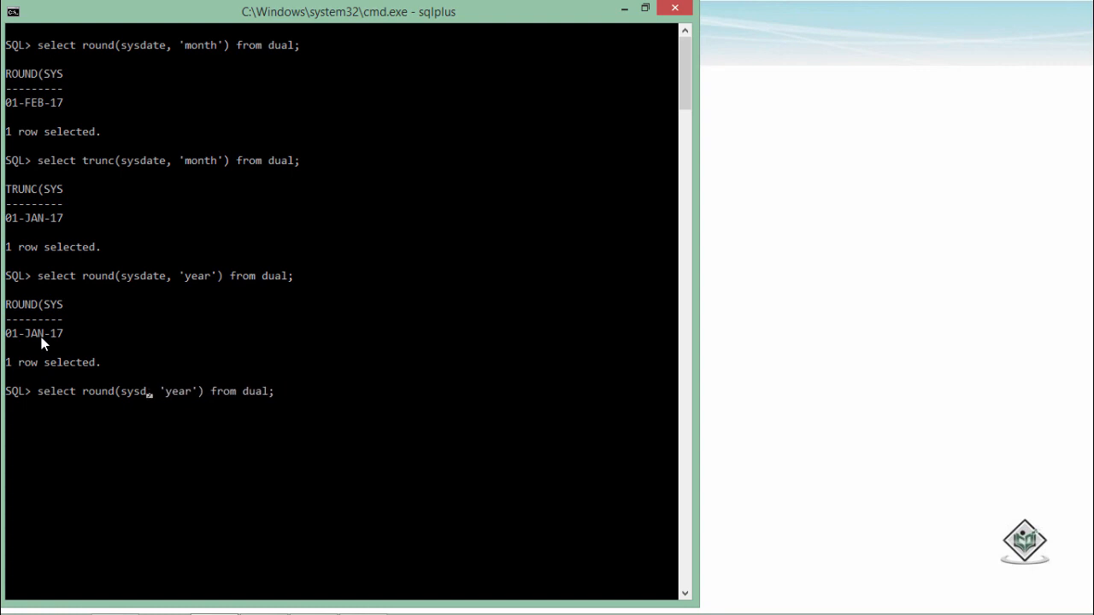
# Round and truncate to_date('24-Aug-17') to 'year' from dual, returning 01-JAN-18 and 01-JAN-17
pyautogui.write("'24")
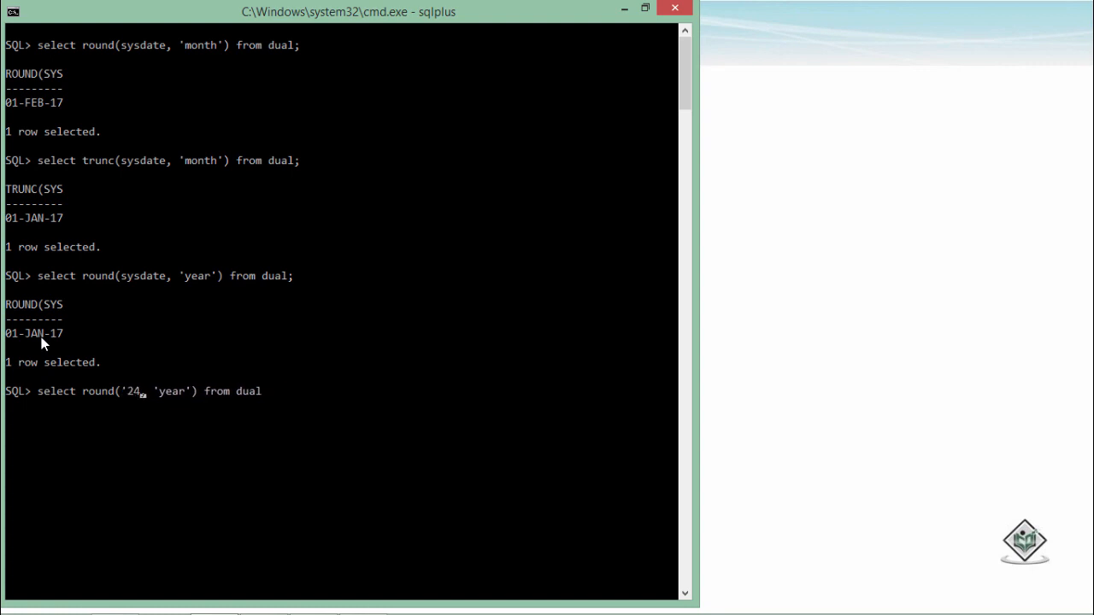
pyautogui.write('-Aug-17')
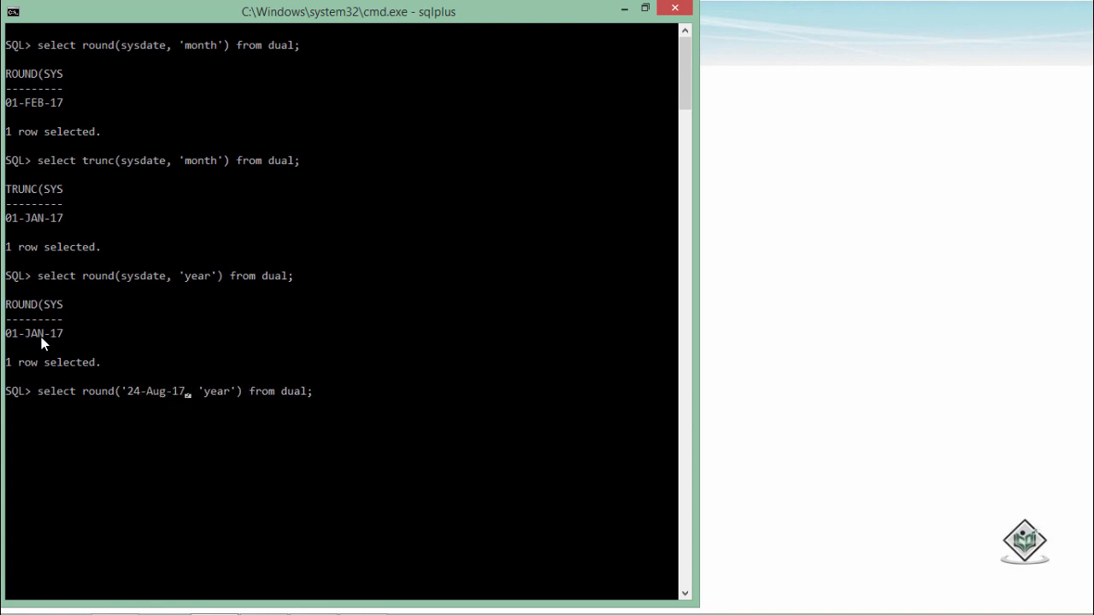
pyautogui.write("'")
pyautogui.write("select round(to_date('24-Aug-17'), 'year') from dual;")
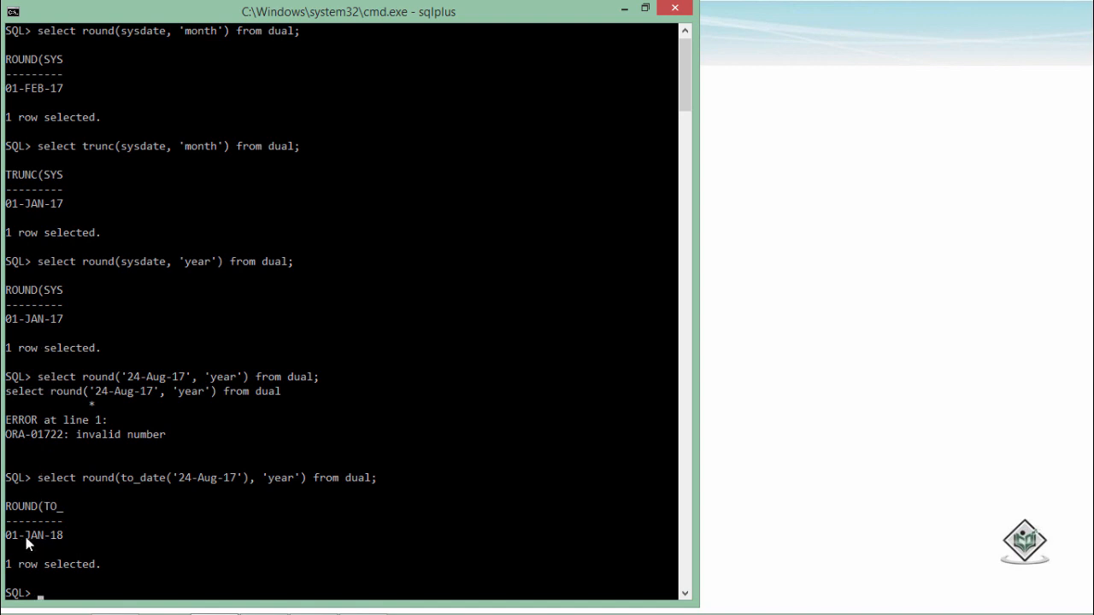
pyautogui.moveTo(75, 540)
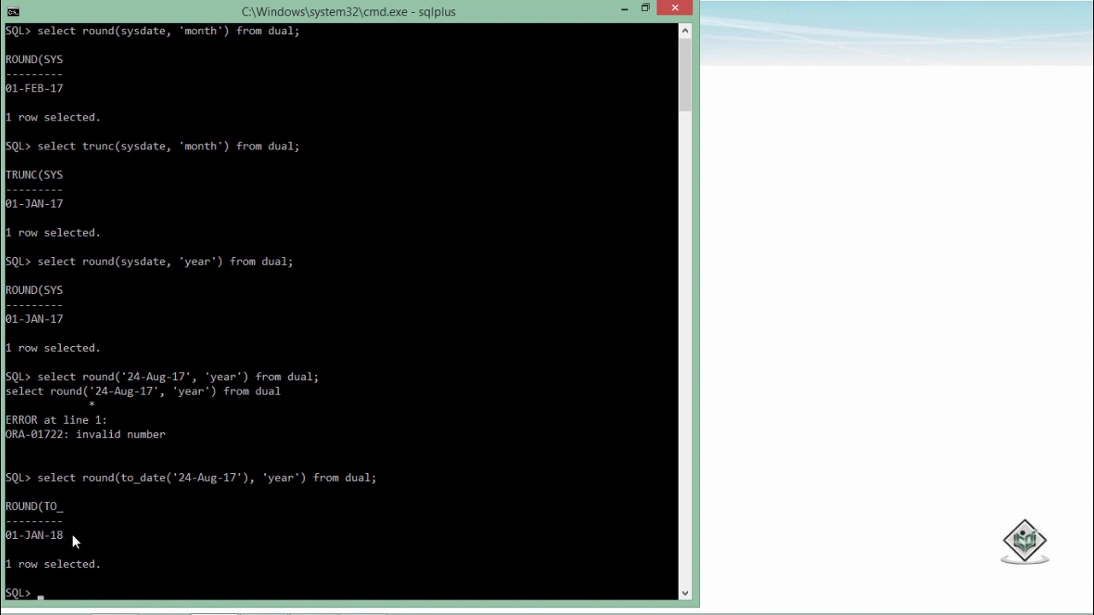
pyautogui.write("select round(to_date('24-Aug-17'), 'year') from dual;")
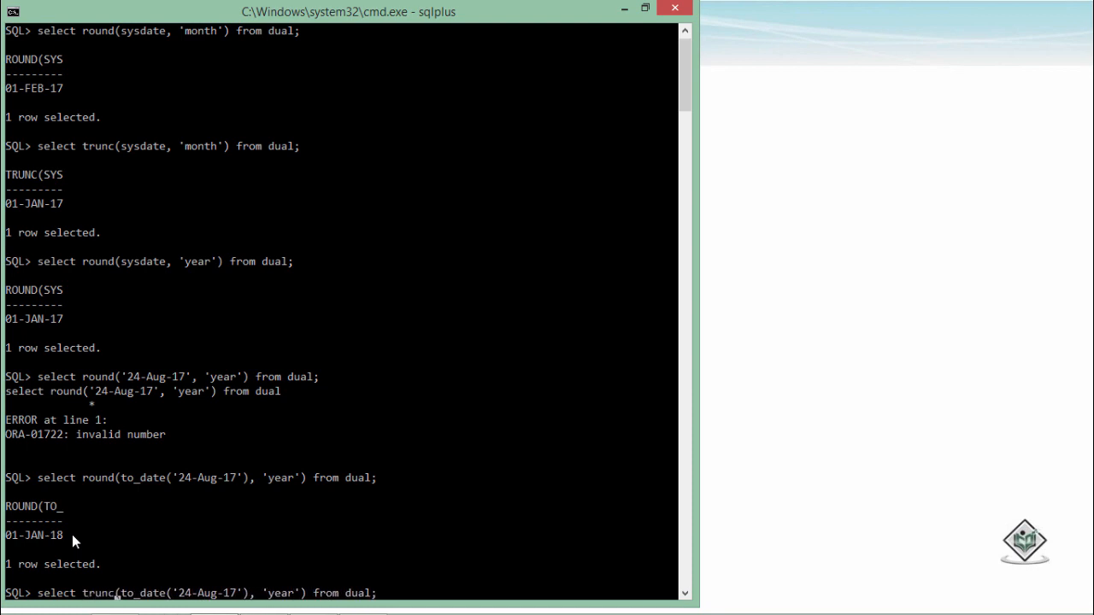
pyautogui.press('Return')
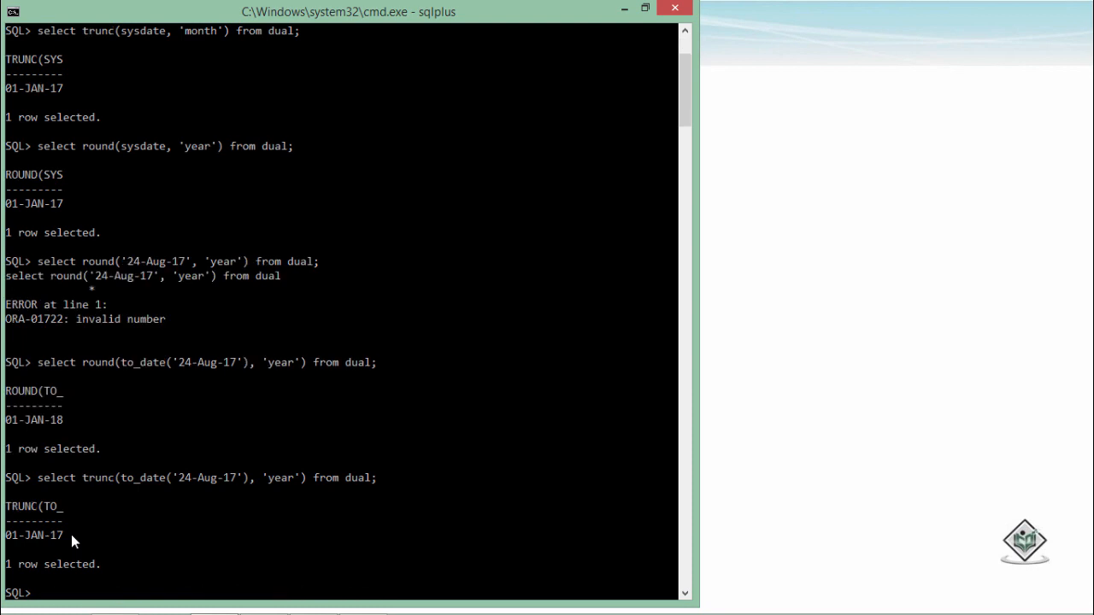
pyautogui.moveTo(39, 550)
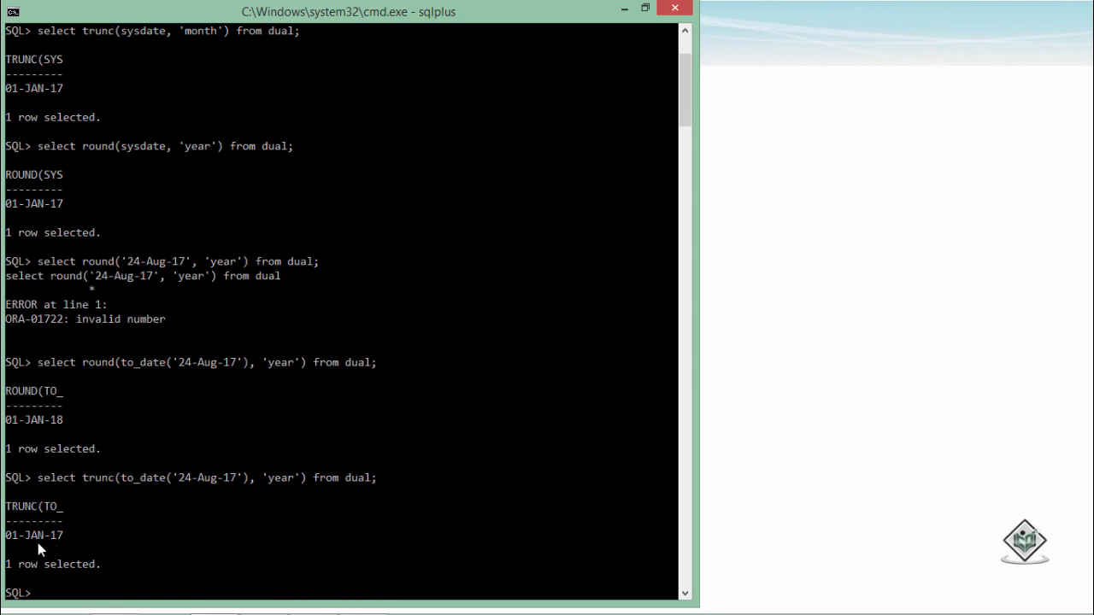